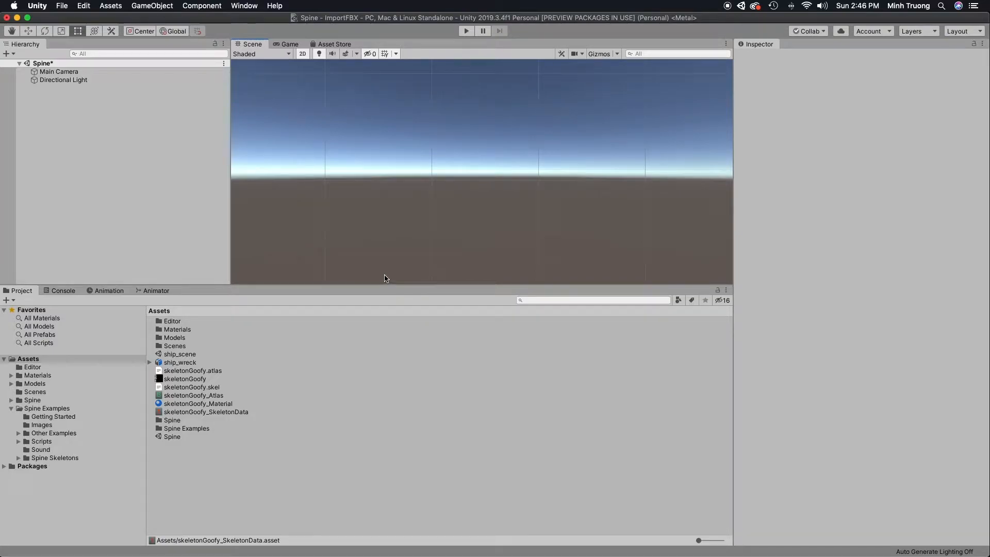
Instantiate skeletonGoofy_SkeletonData in the scene as a SkeletonAnimation GameObject.
click(206, 411)
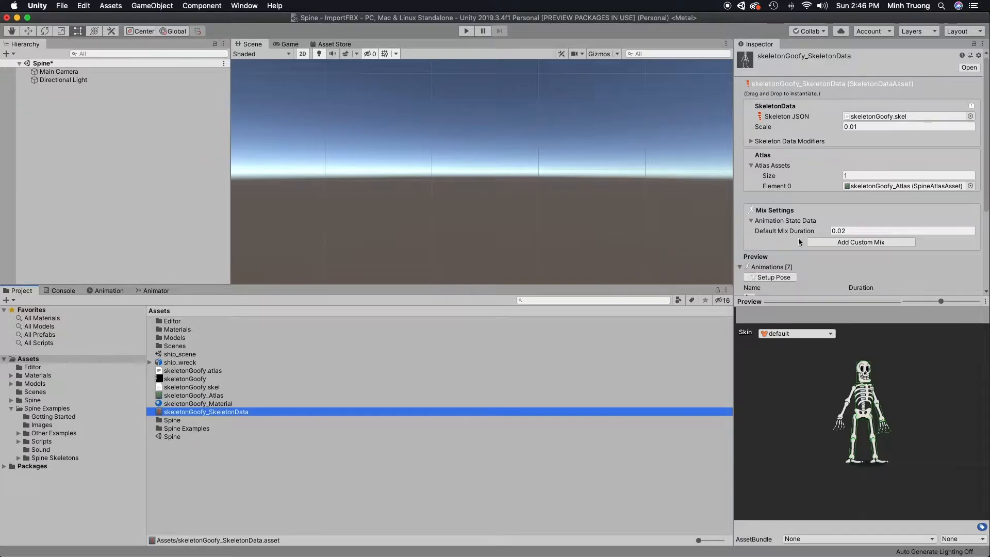
scroll(down, 3)
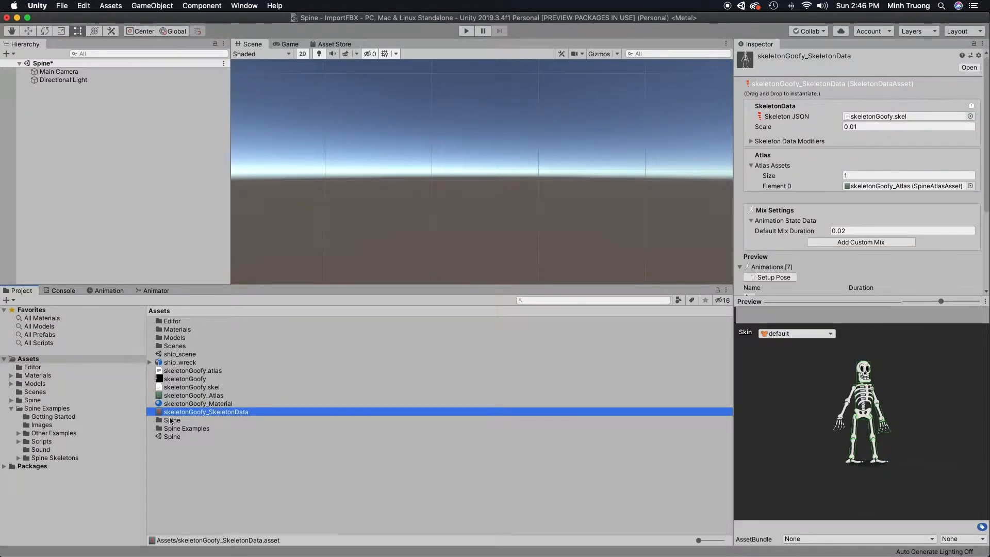
mouse_move(161, 413)
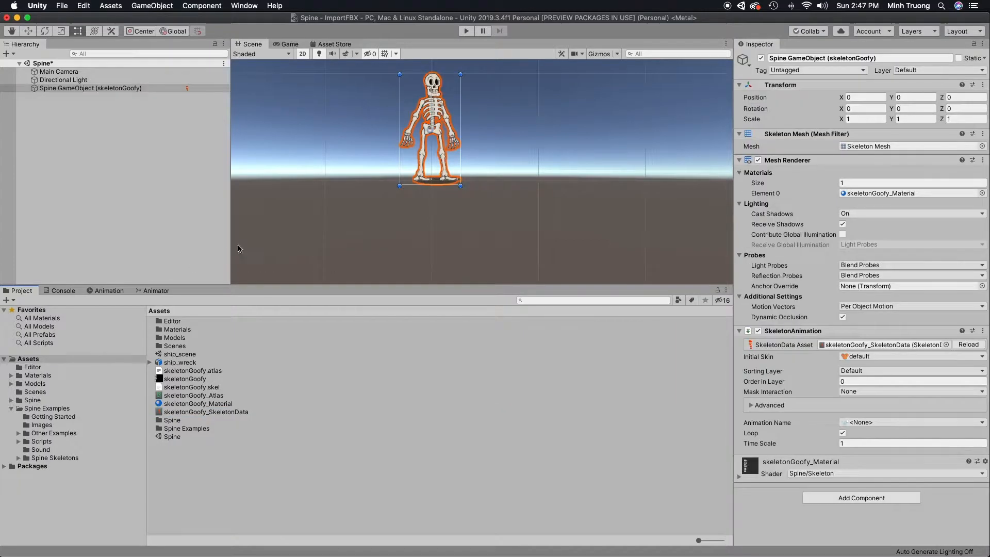
click(909, 443)
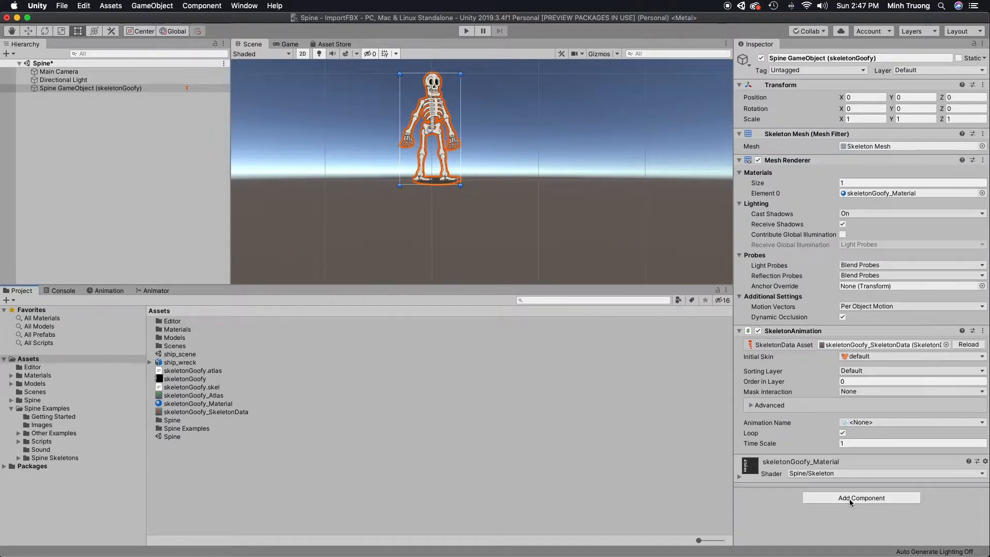
Remove the Spine GameObject and create an Animator Controller named SkeletonController in Assets.
click(860, 497)
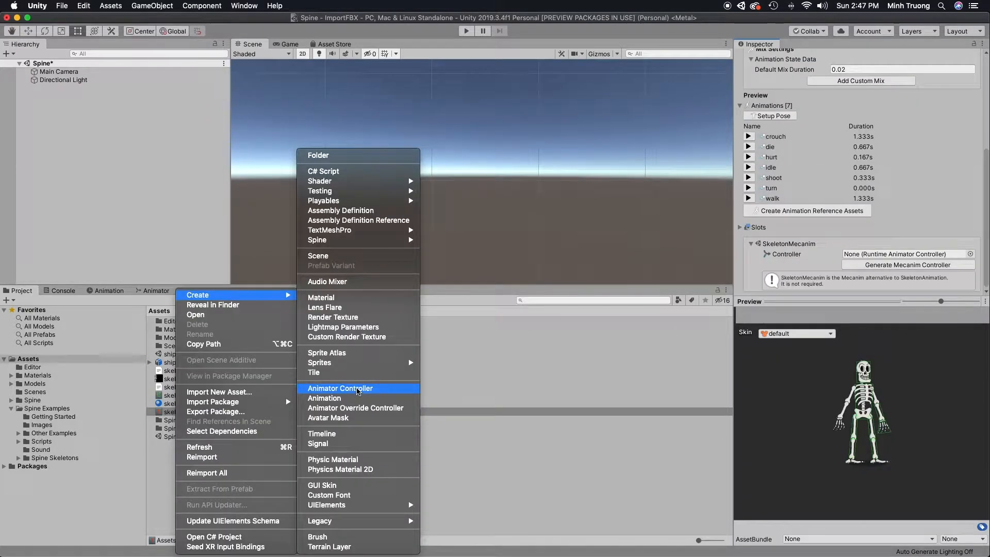
click(341, 388)
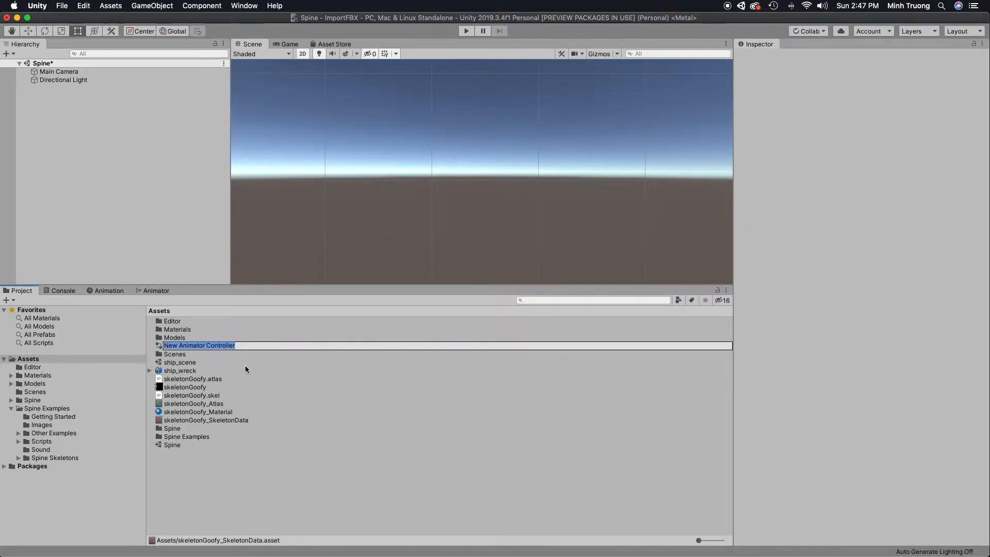
text(SkeletonCon)
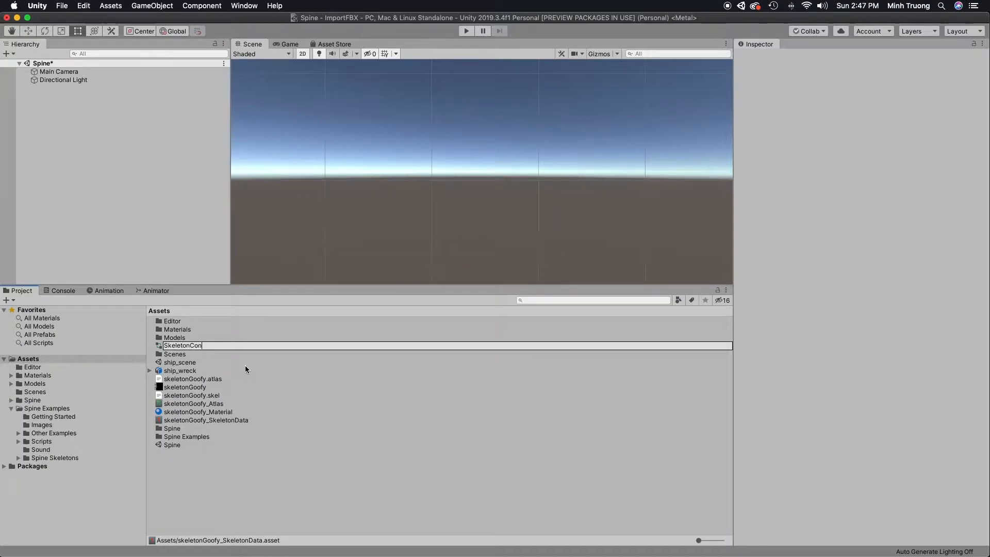
text(troller)
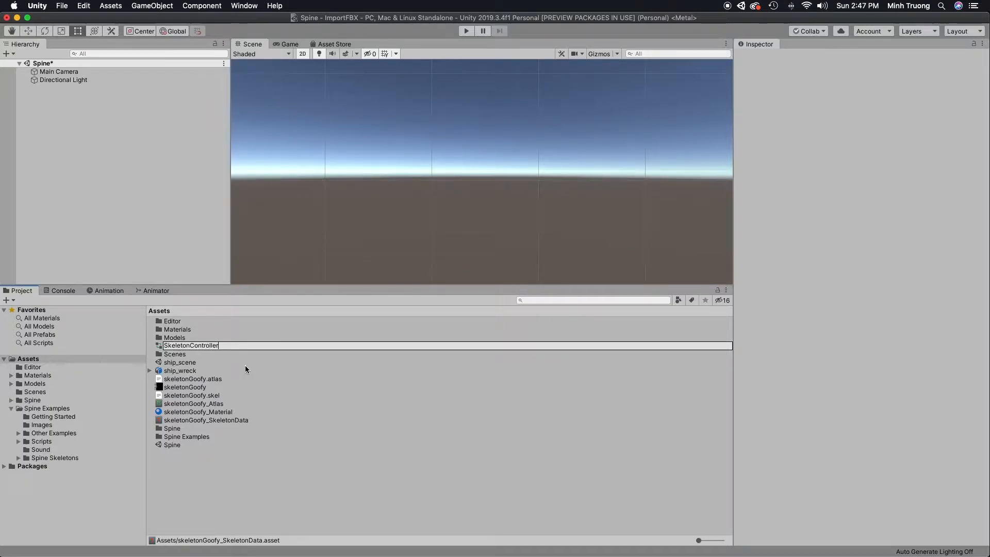
key(Return)
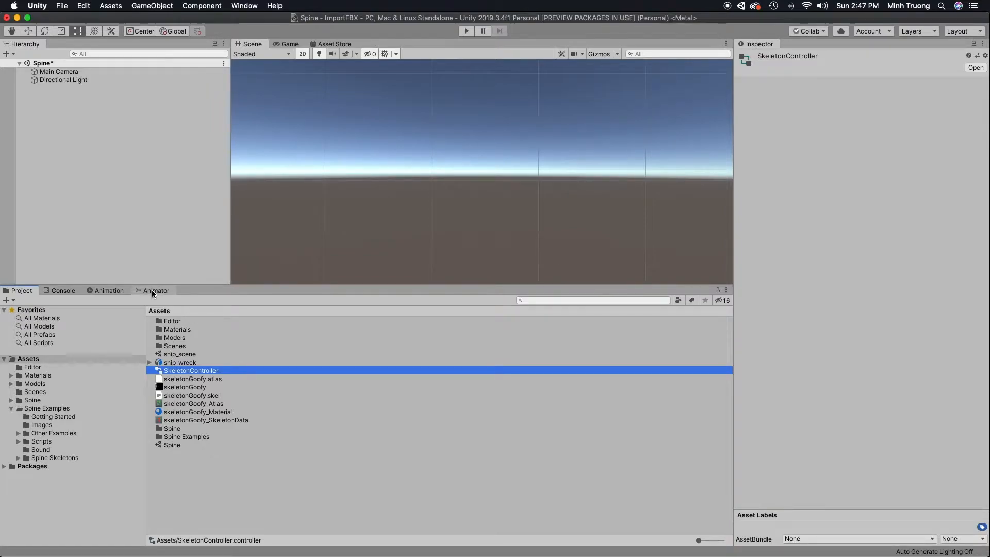
Add an empty Idle state to SkeletonController's graph and create animation reference assets.
click(156, 289)
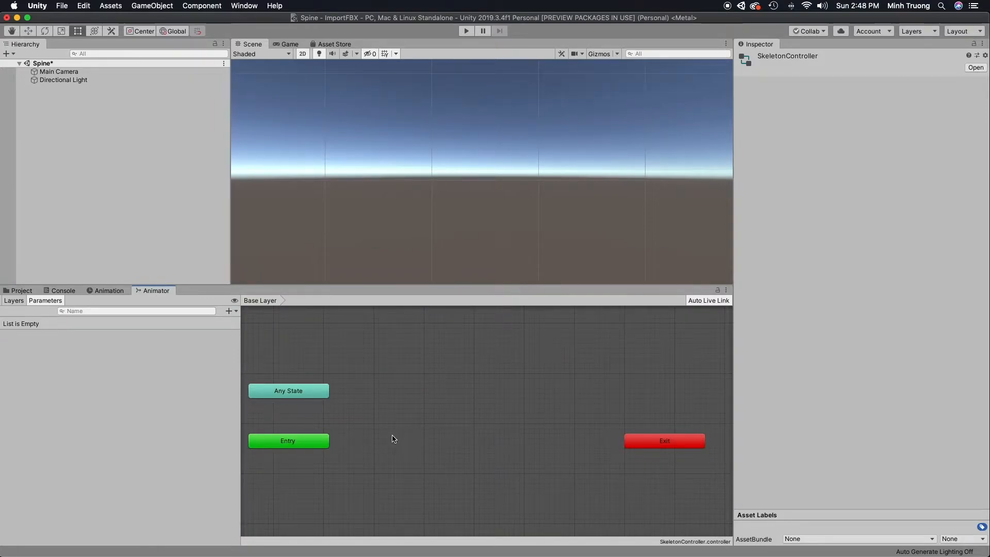
right_click(392, 439)
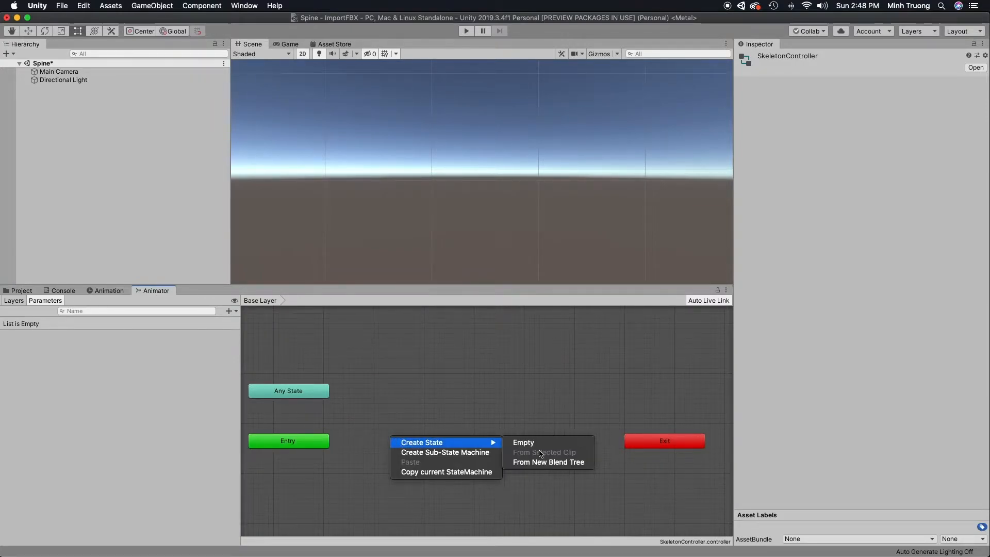
click(524, 443)
text(Idle)
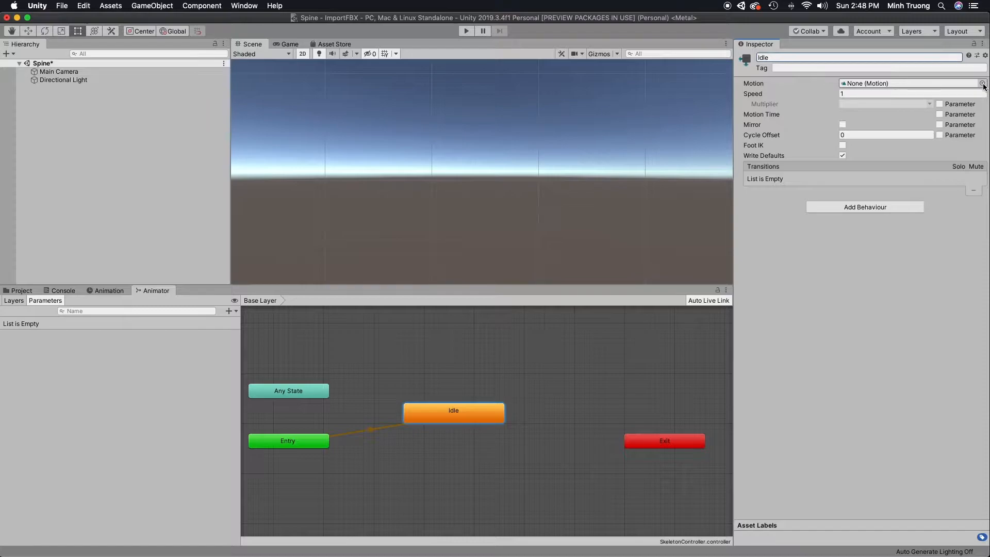
click(981, 82)
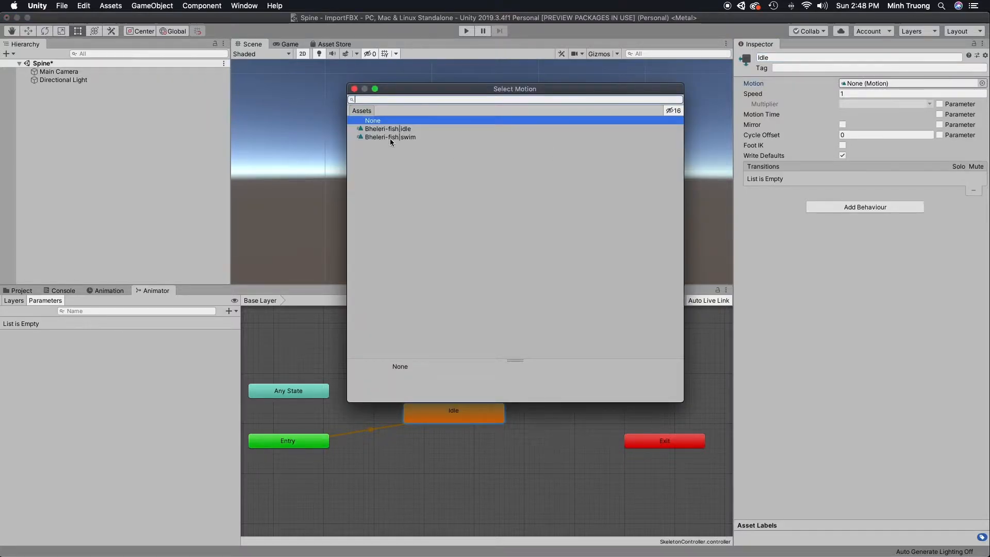
mouse_move(421, 233)
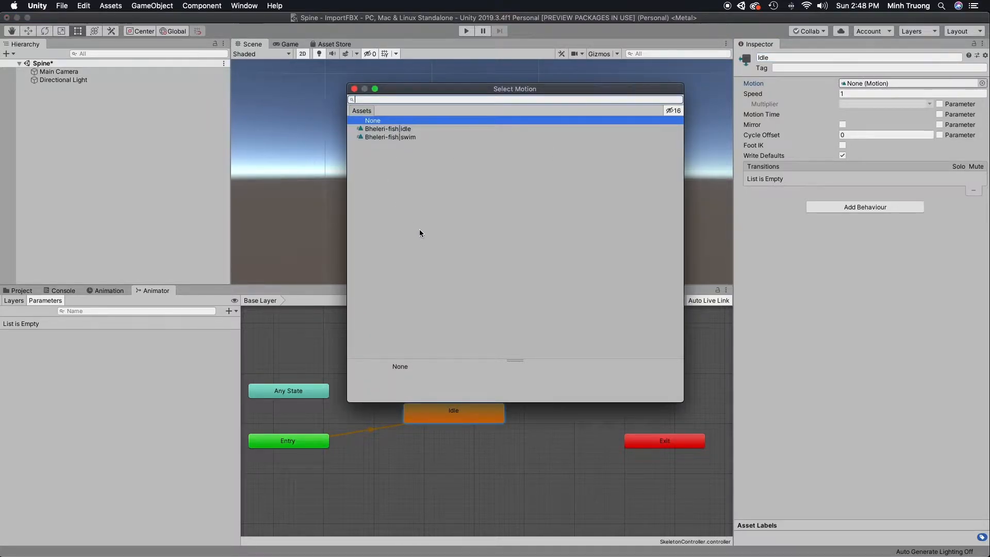
mouse_move(400, 152)
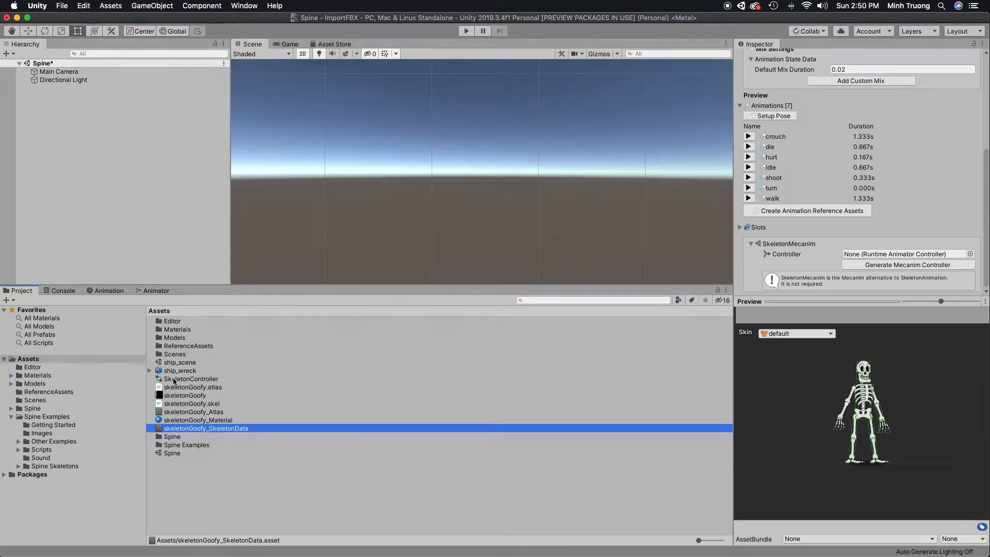
Delete SkeletonController and the ReferenceAssets folder, then select skeletonGoofy_SkeletonData.
right_click(192, 379)
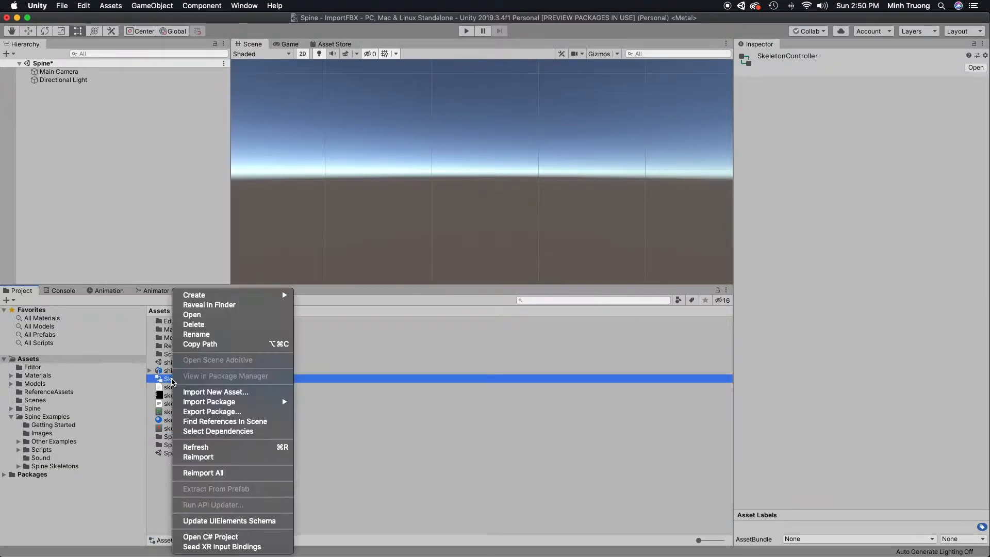
mouse_move(194, 324)
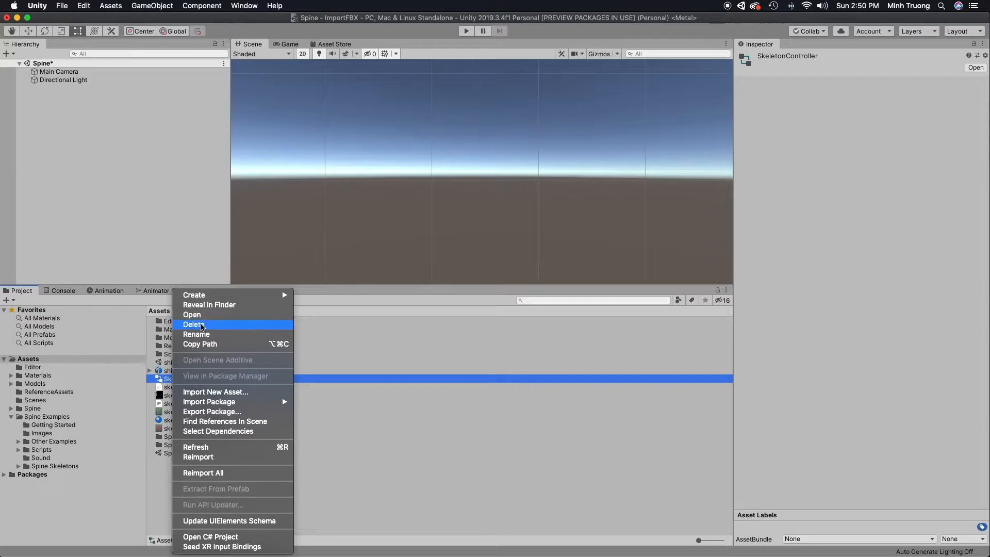
click(193, 325)
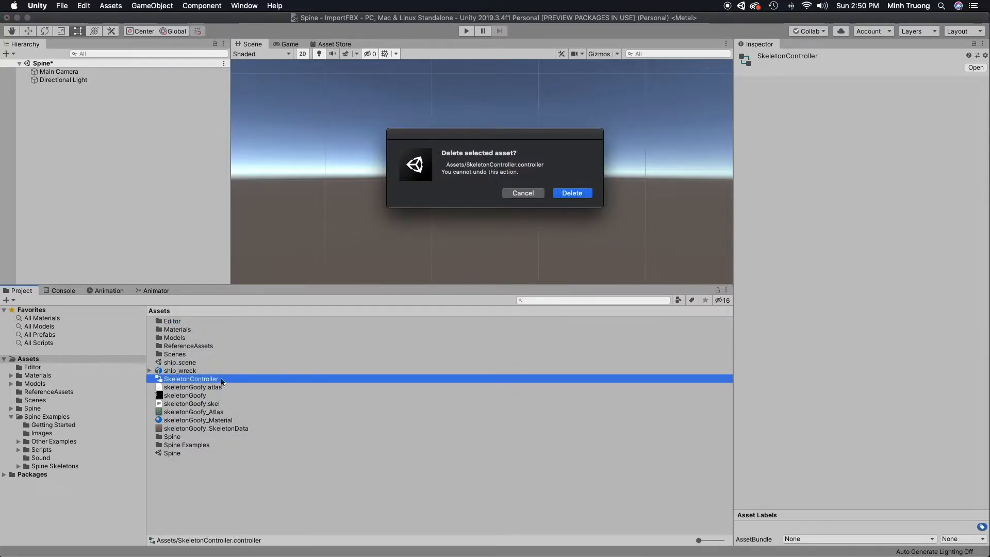
click(571, 193)
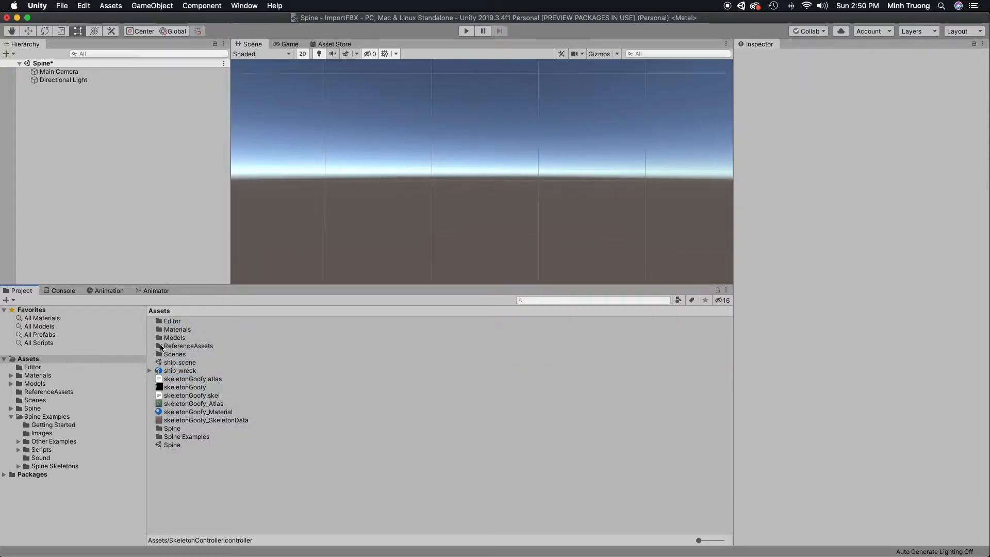
right_click(187, 345)
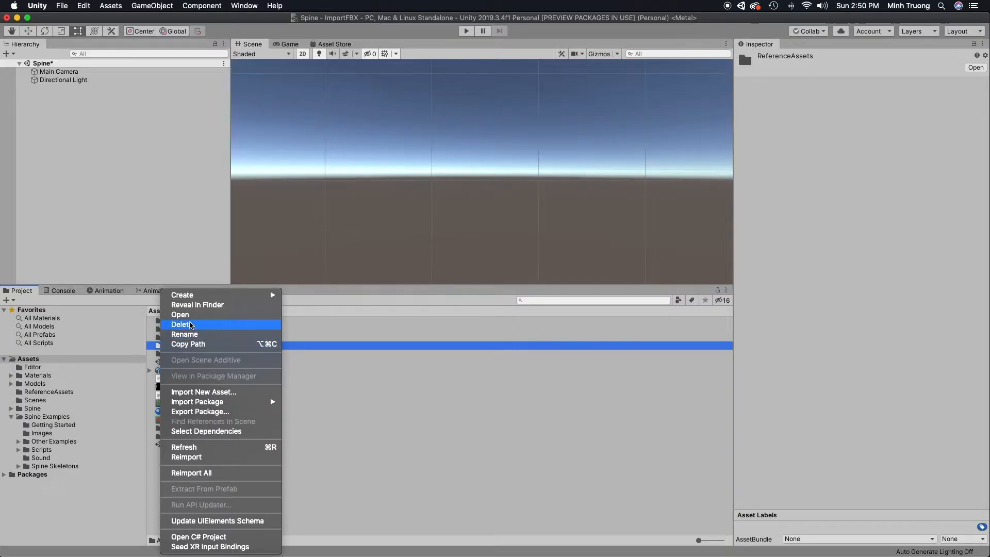
click(181, 323)
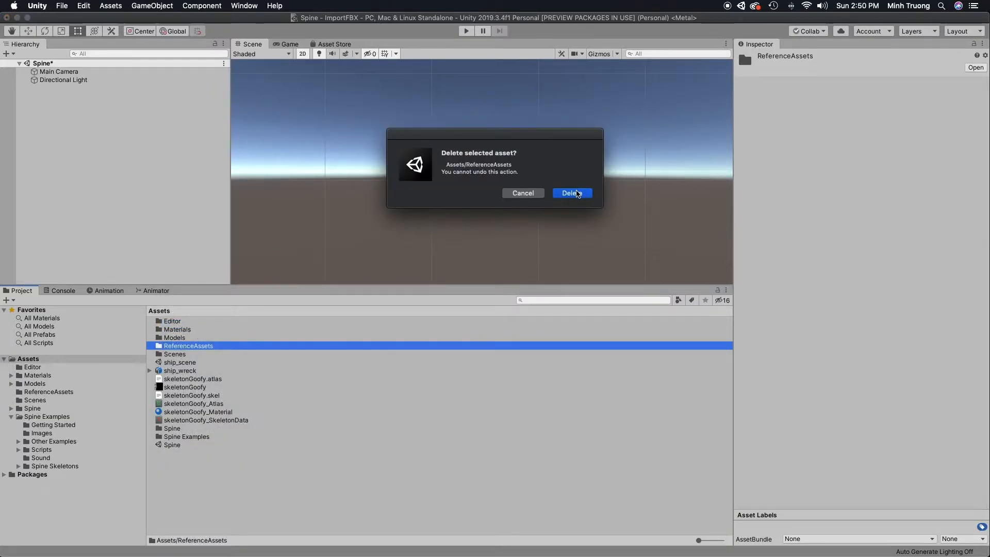
click(569, 193)
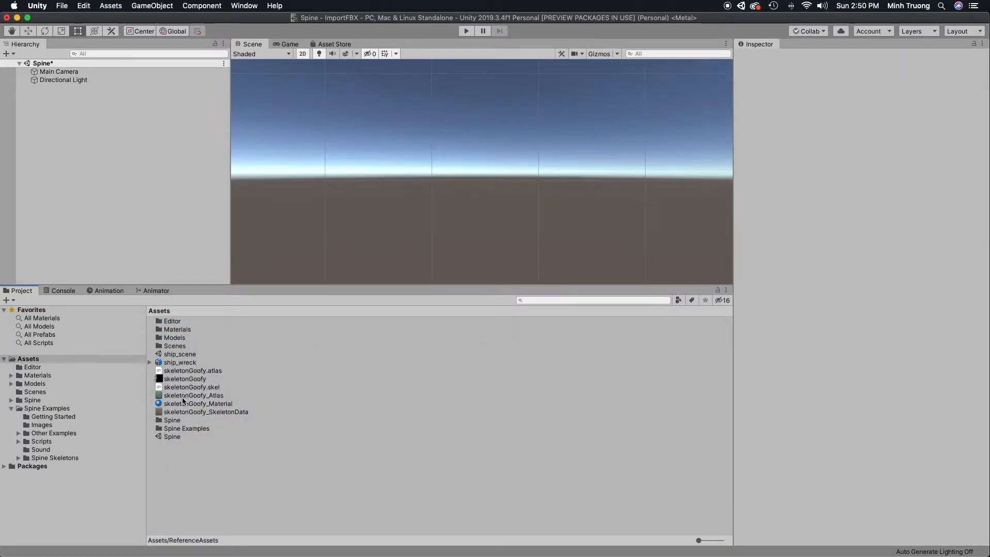
click(206, 411)
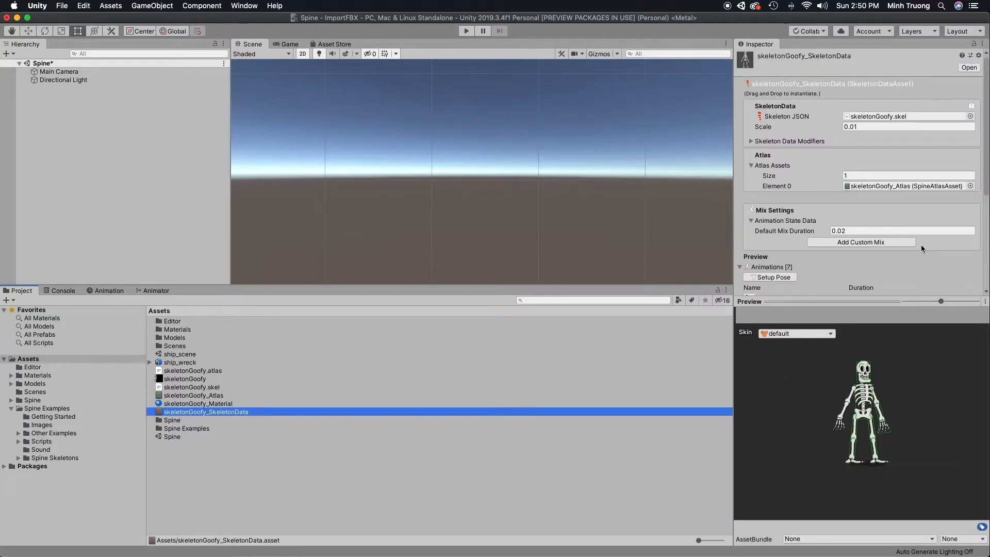
Generate skeletonGoofy_Controller with its seven clips and show its state graph.
scroll(down, 3)
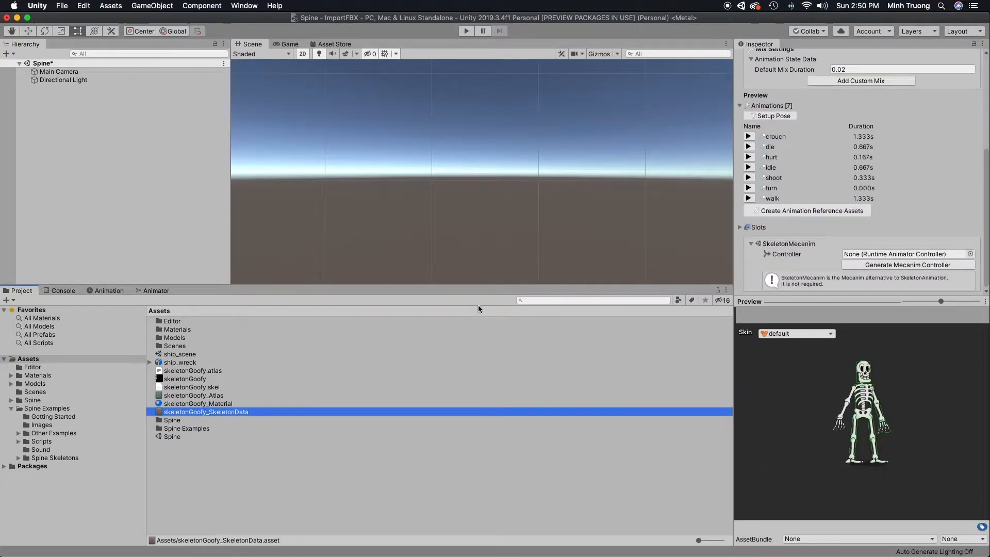
mouse_move(194, 423)
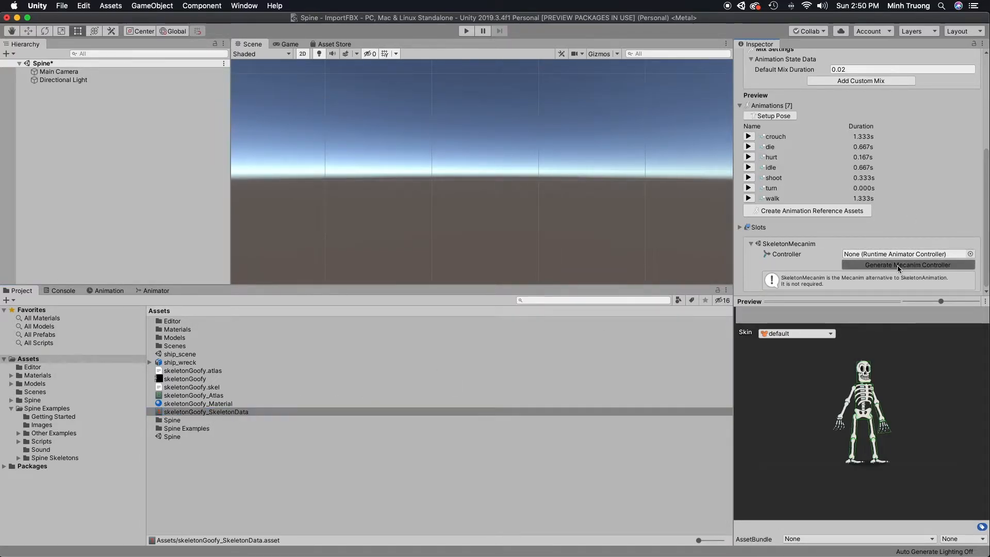
click(908, 265)
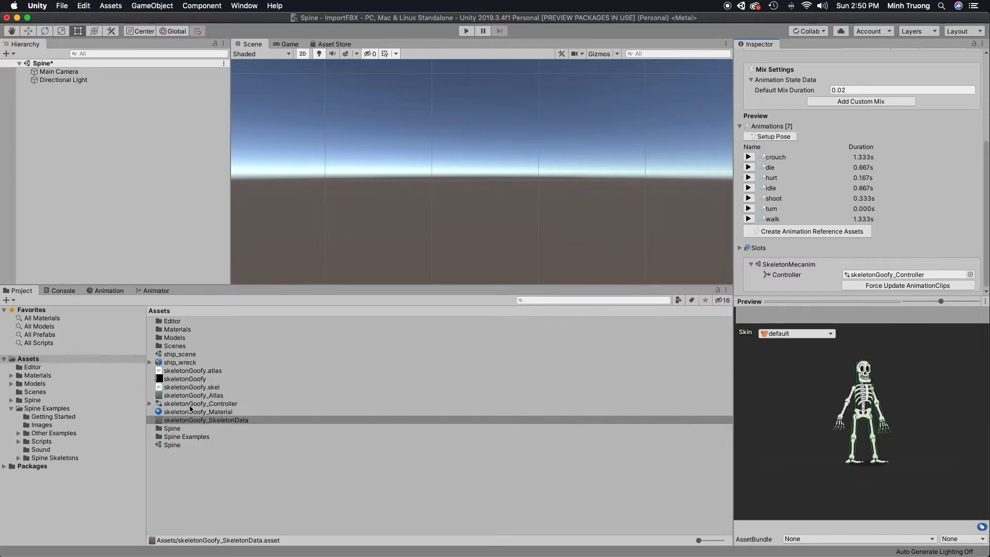
click(199, 404)
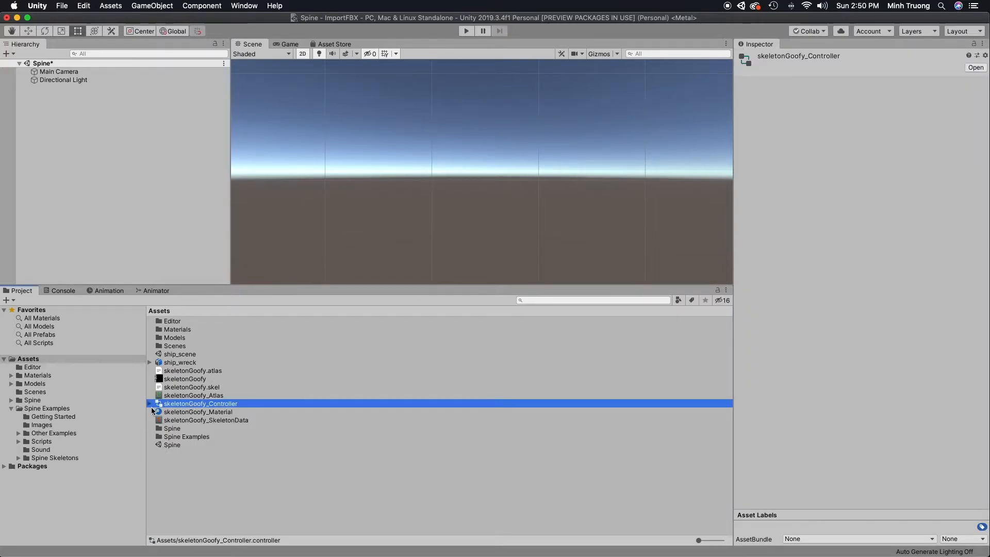
click(151, 403)
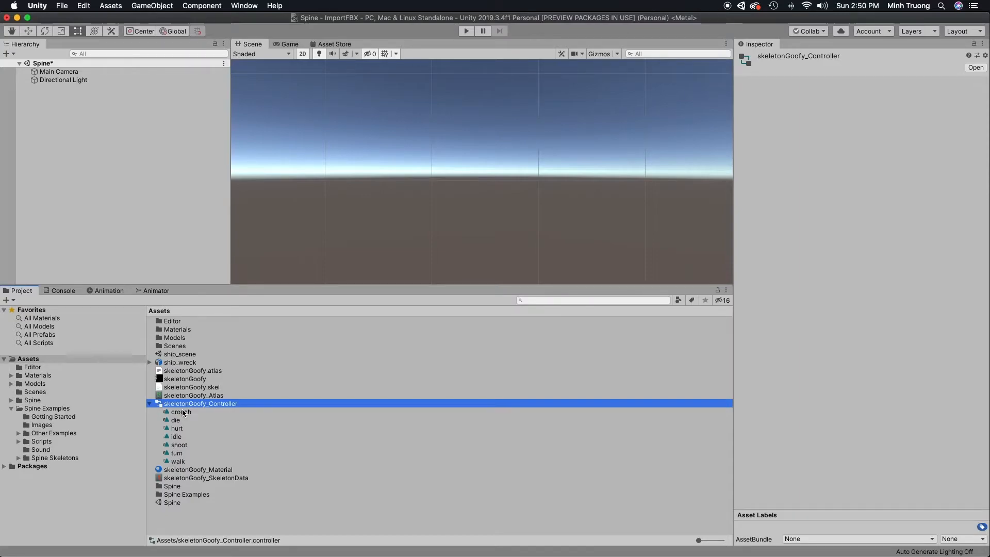
click(151, 404)
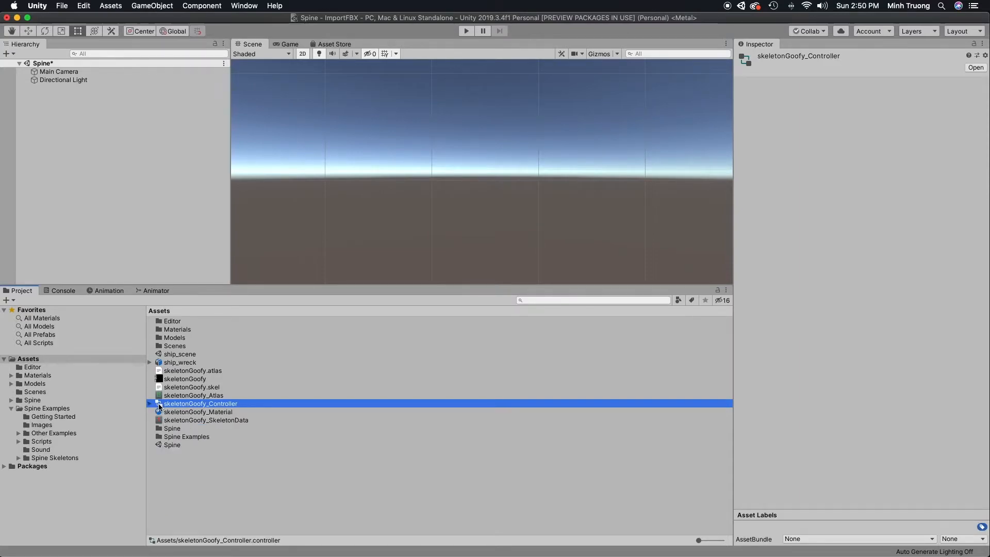
click(155, 291)
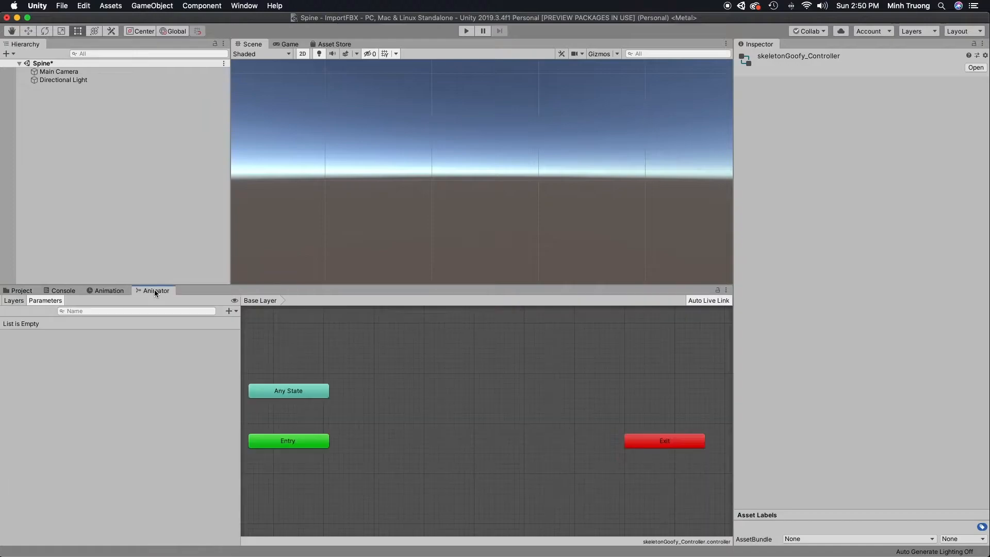
Create a default state named Idle playing the idle animation.
right_click(406, 410)
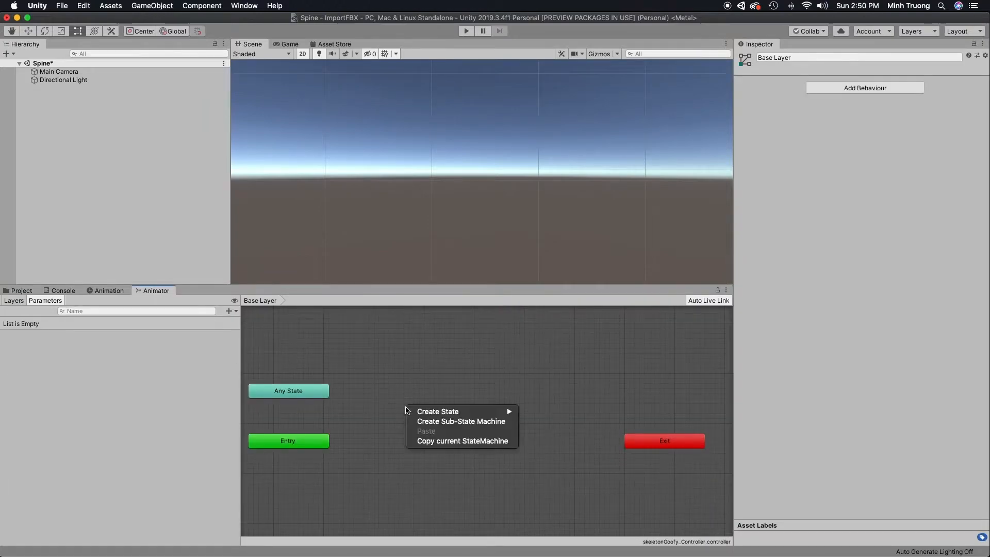
mouse_move(437, 411)
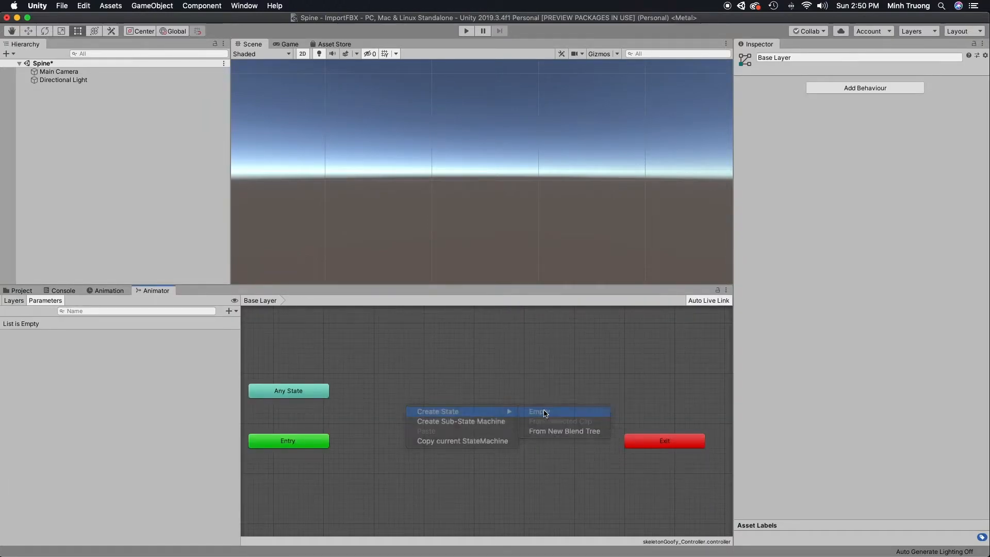
click(538, 411)
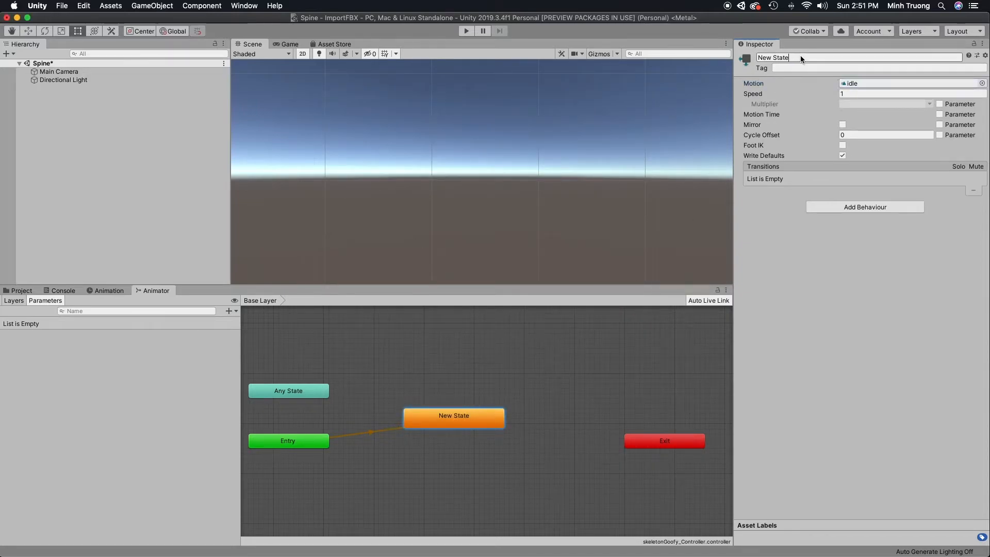
text(Id)
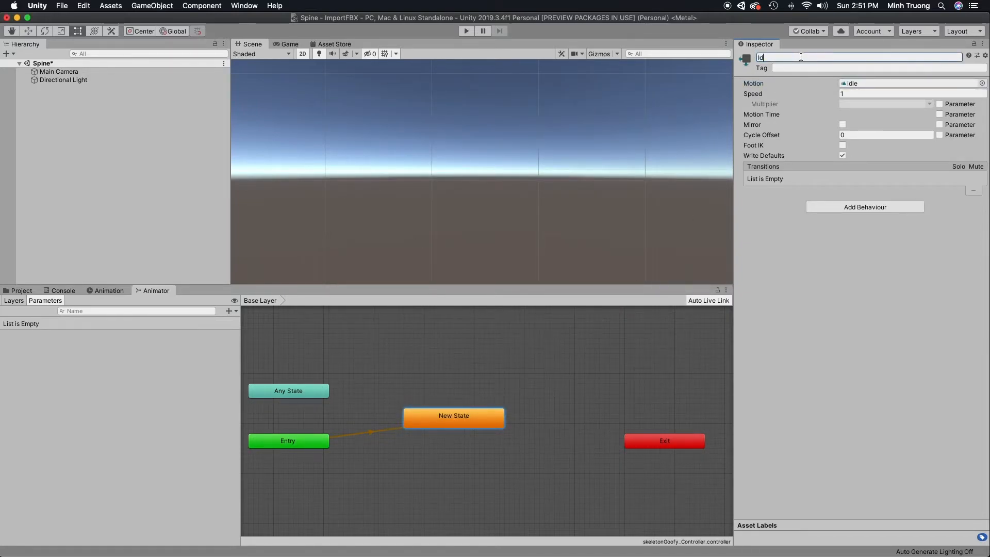
text(Idle)
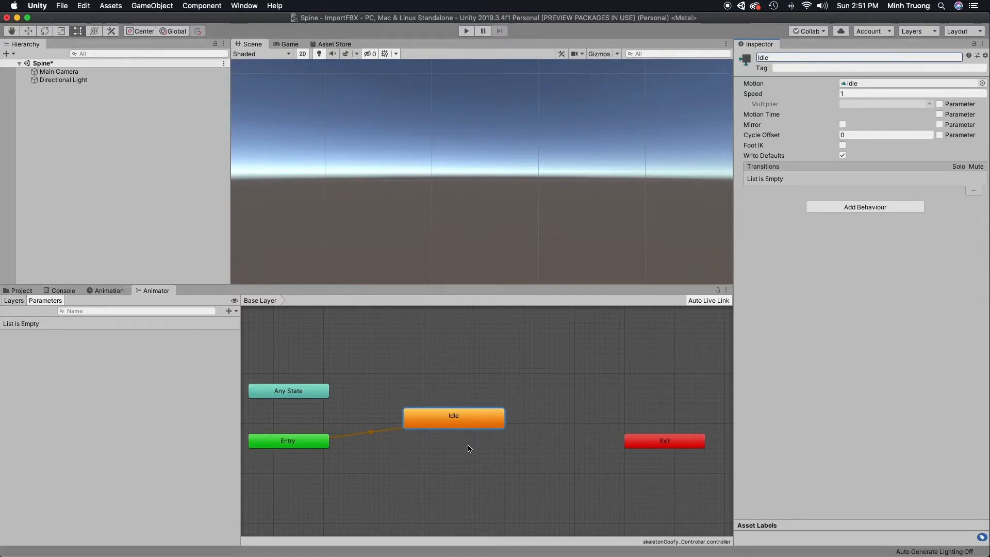
mouse_move(451, 451)
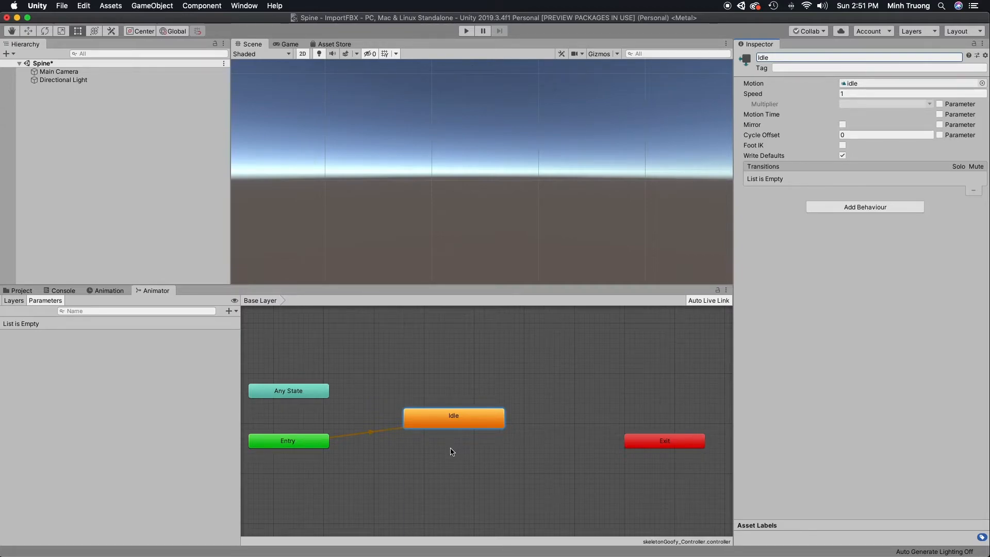
right_click(452, 451)
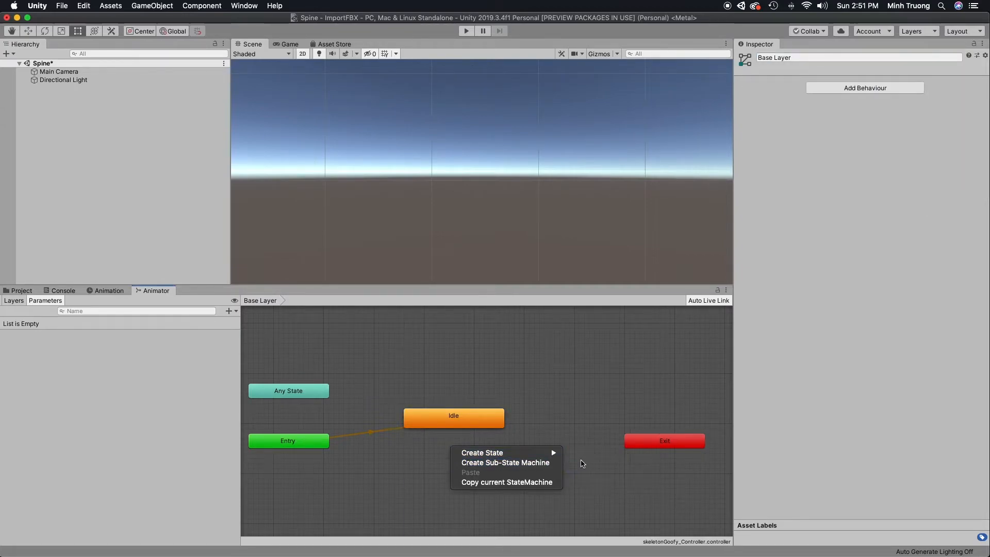
Create a second state named Walk with the walk animation as its motion.
click(481, 452)
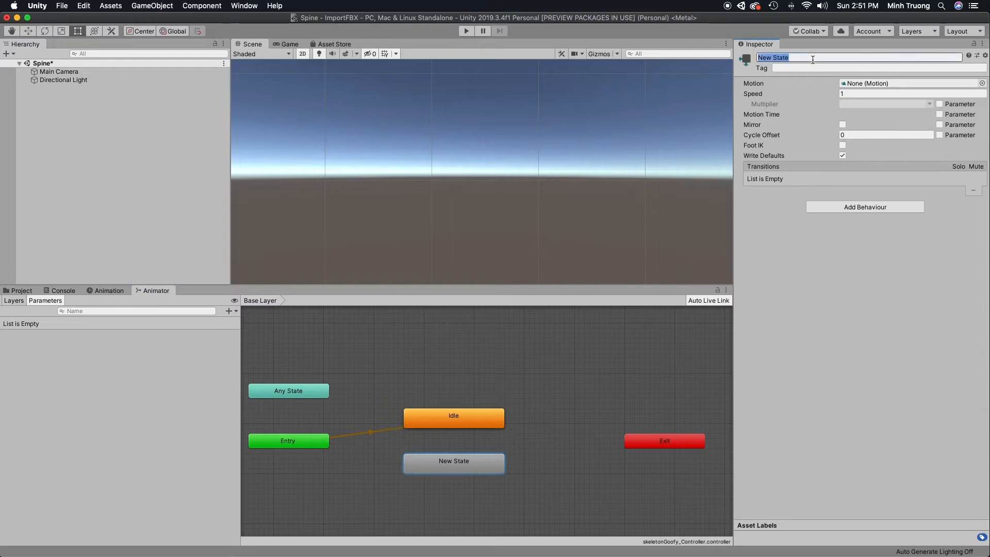
text(Walk)
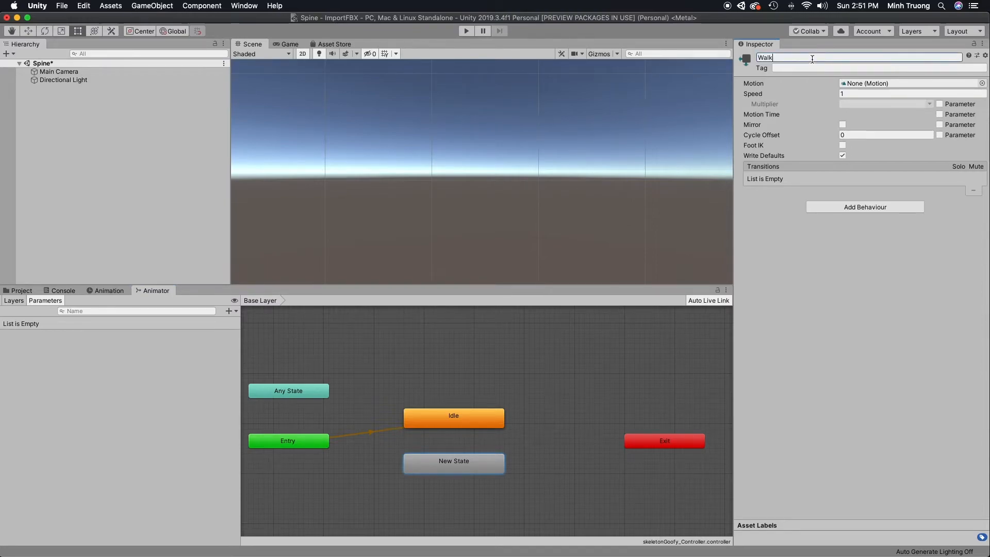
click(909, 83)
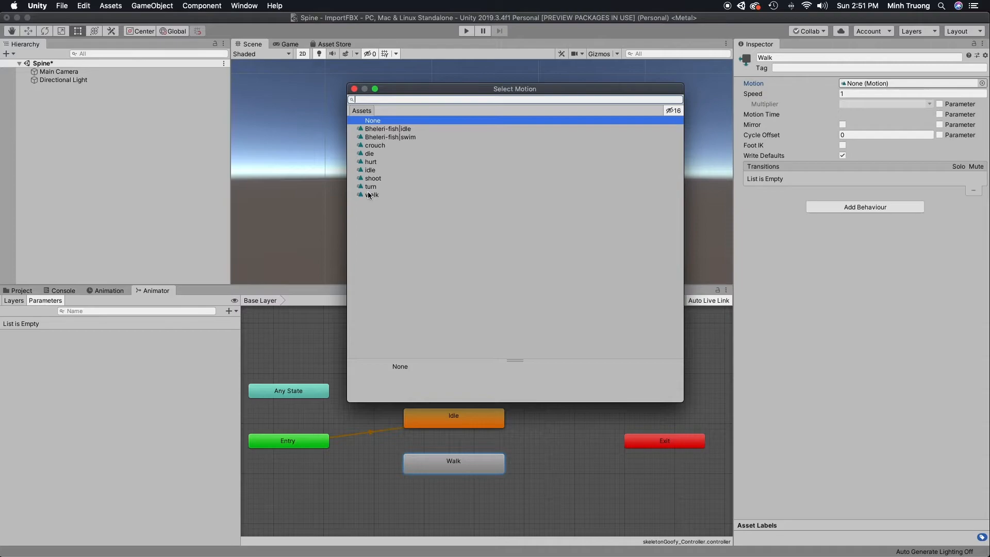
click(371, 195)
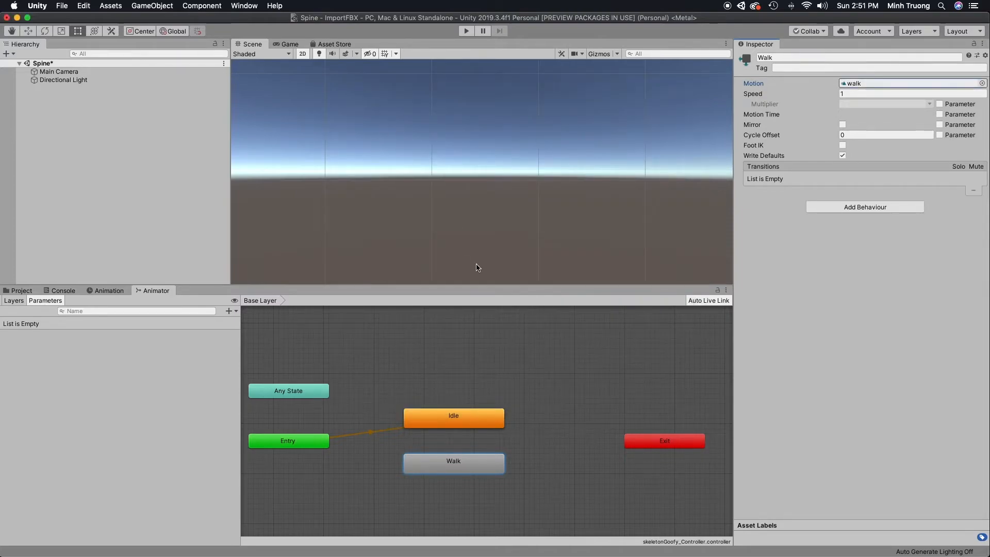
click(229, 310)
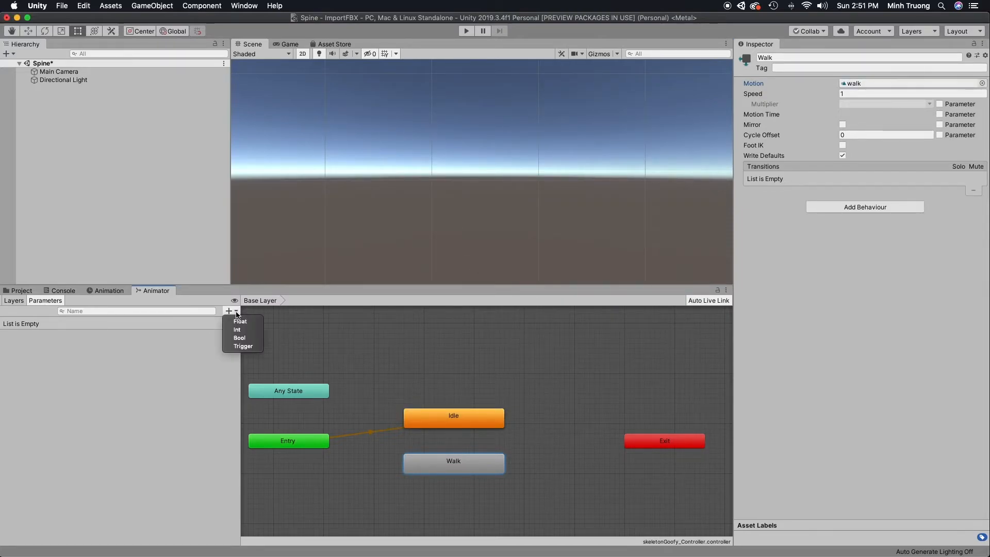
Add a float parameter named Speed and select the Idle state.
click(240, 321)
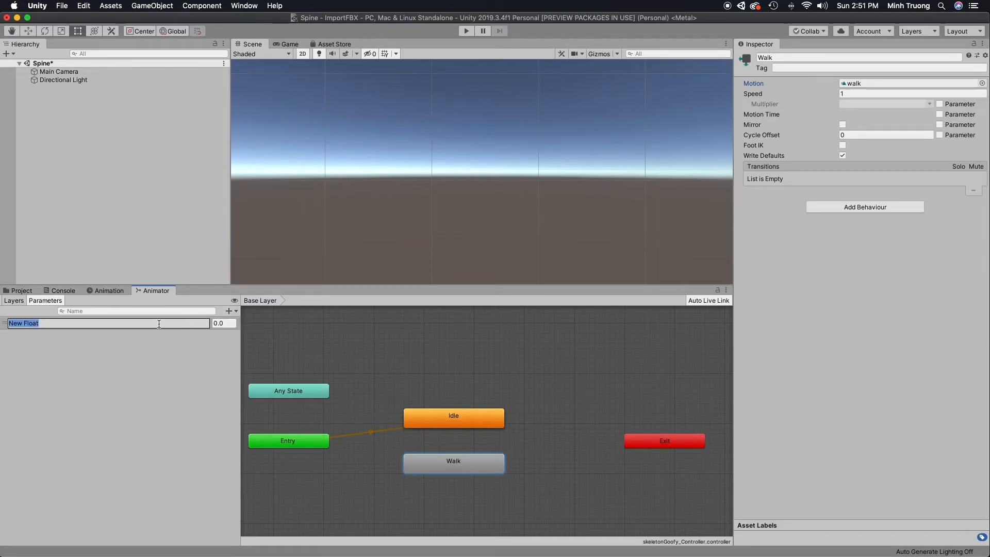
text(Speed)
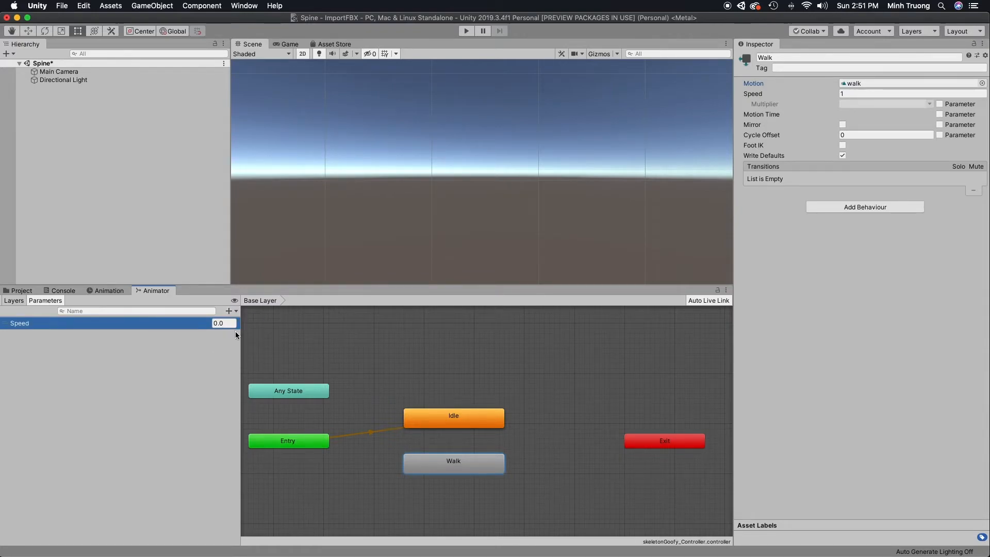
click(454, 417)
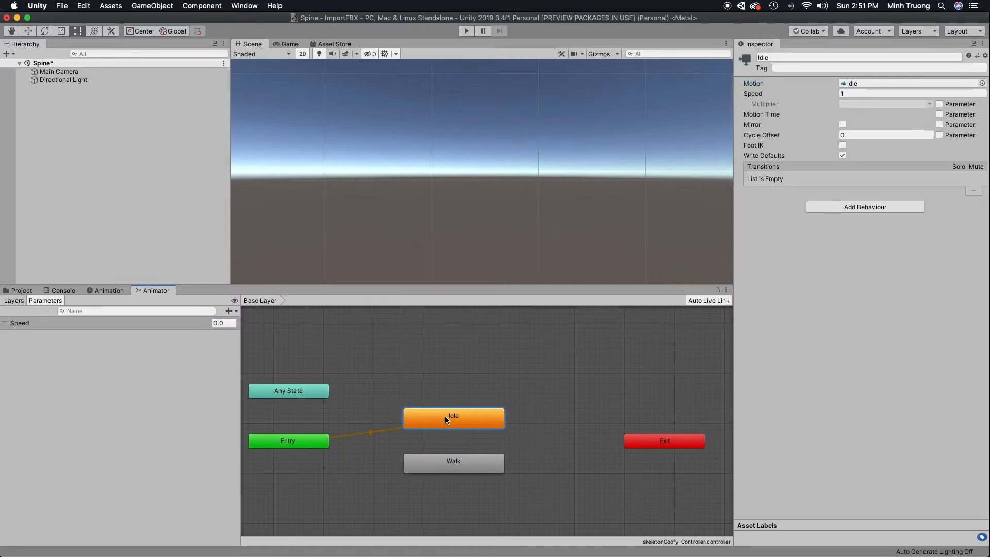
mouse_move(445, 470)
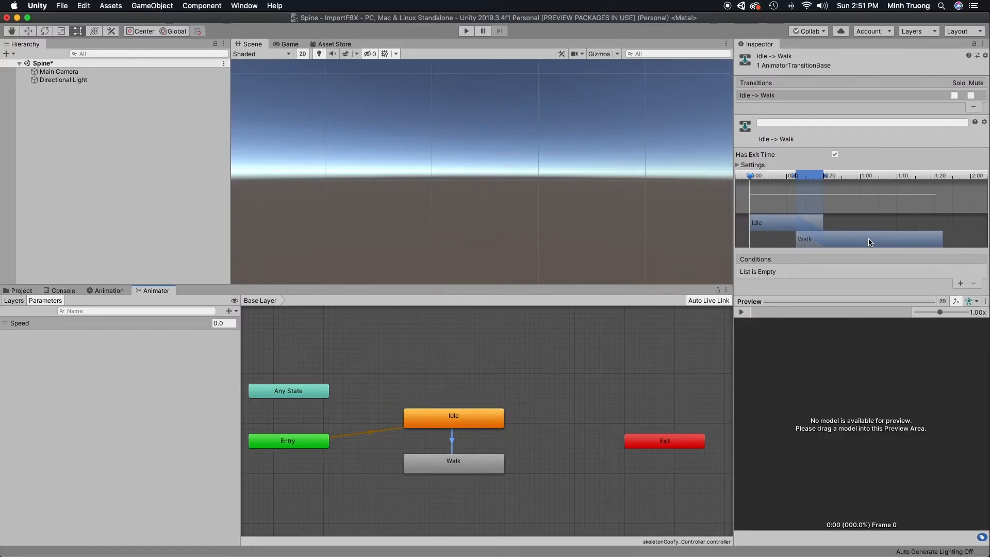
Condition the Idle-to-Walk transition on Speed greater than 0.1.
click(960, 283)
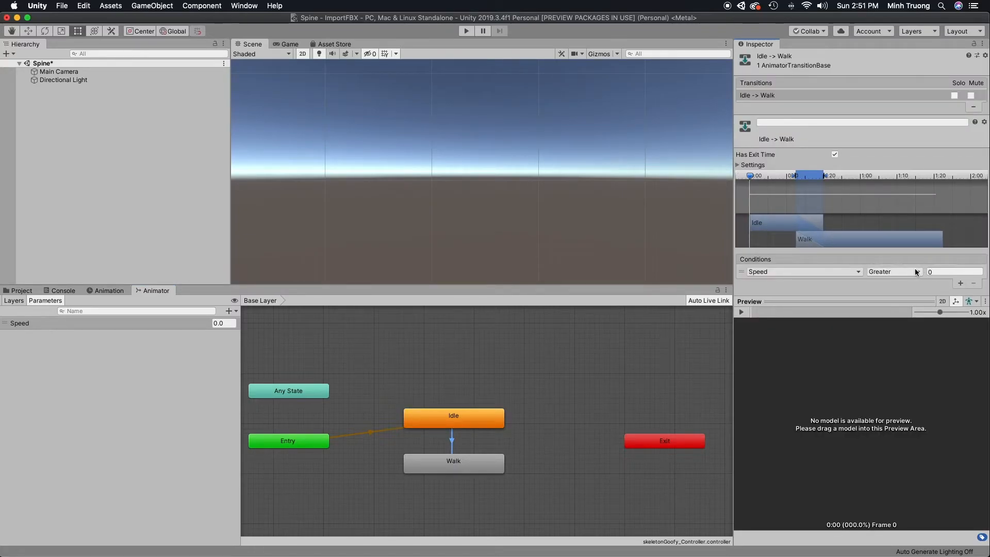
click(952, 271)
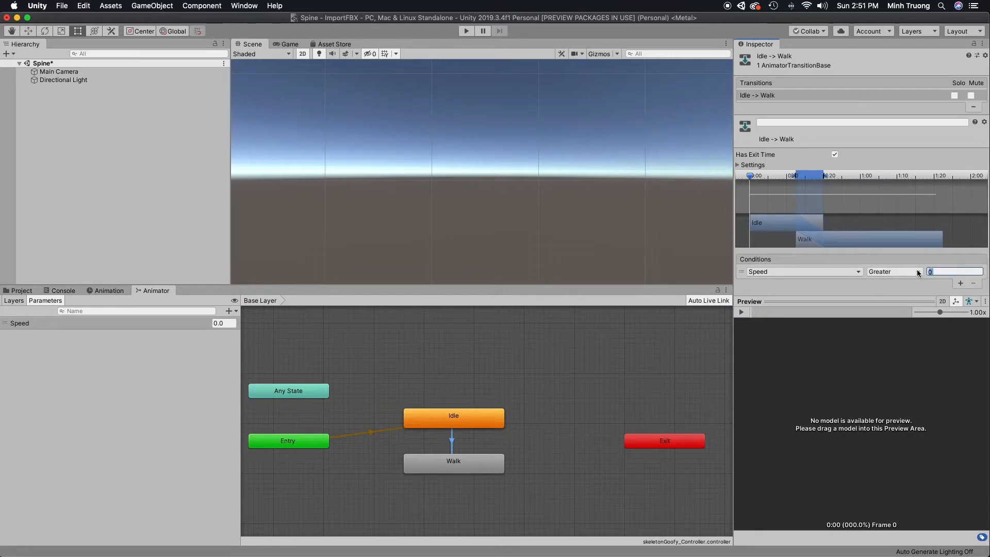
text(0.1)
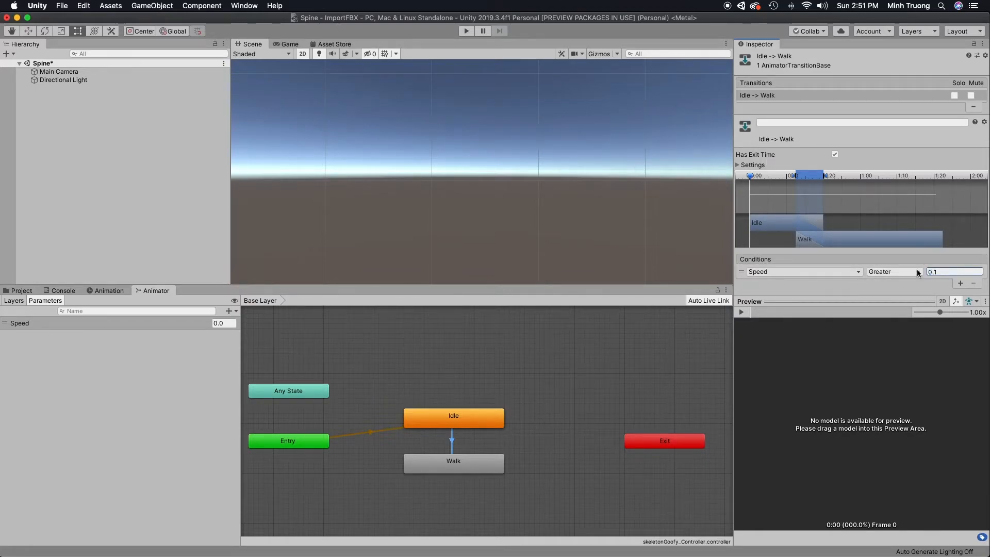
mouse_move(514, 424)
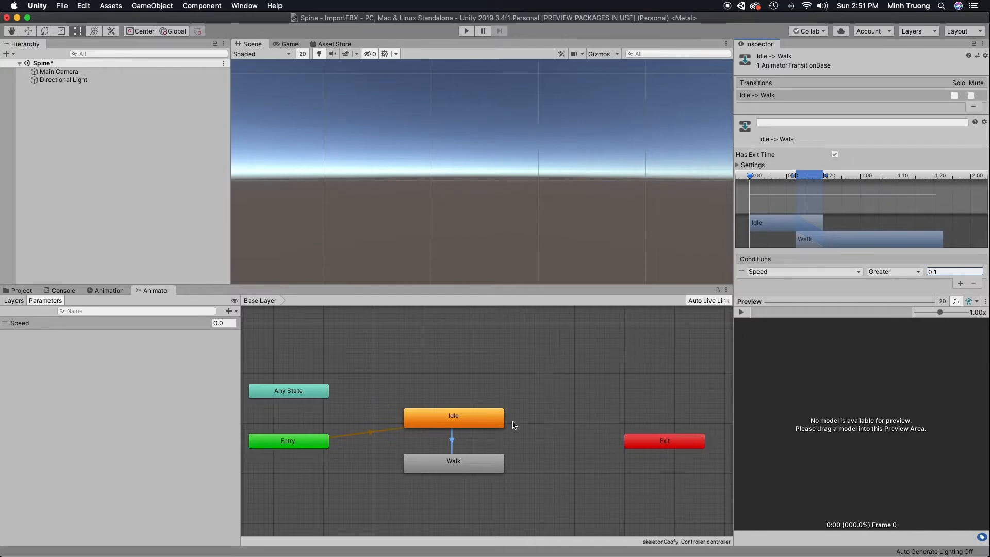
Make a Walk-to-Idle transition conditioned on Speed less than 0.1.
right_click(454, 460)
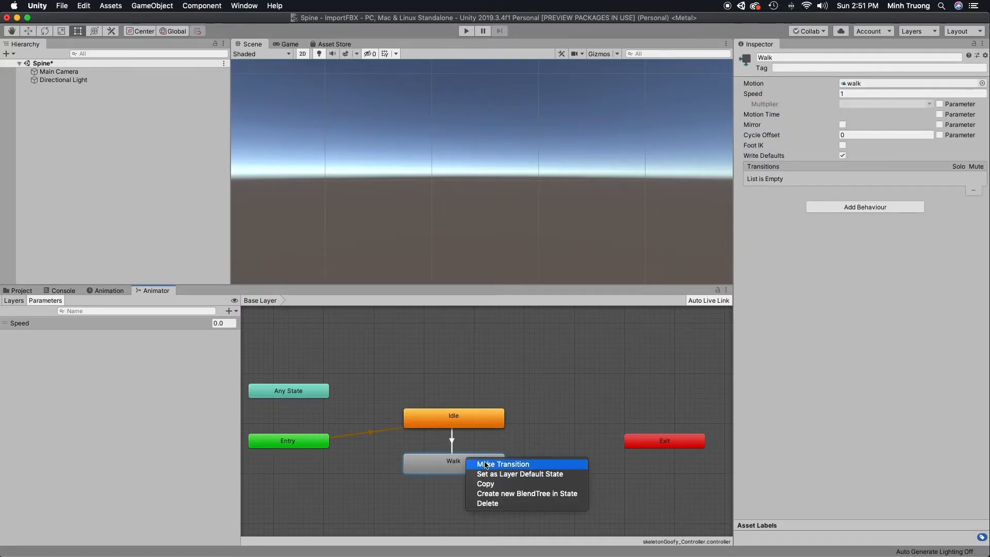
click(504, 464)
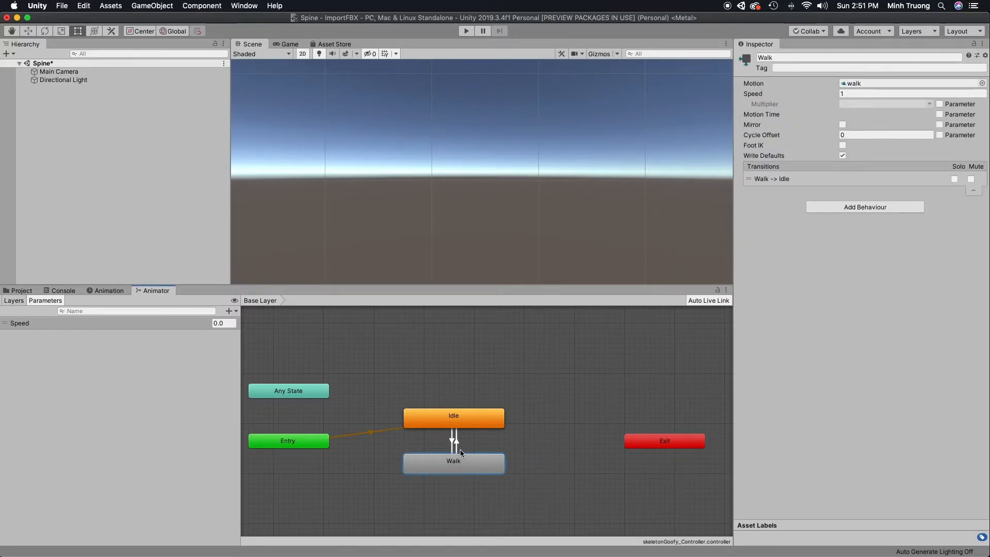
click(454, 442)
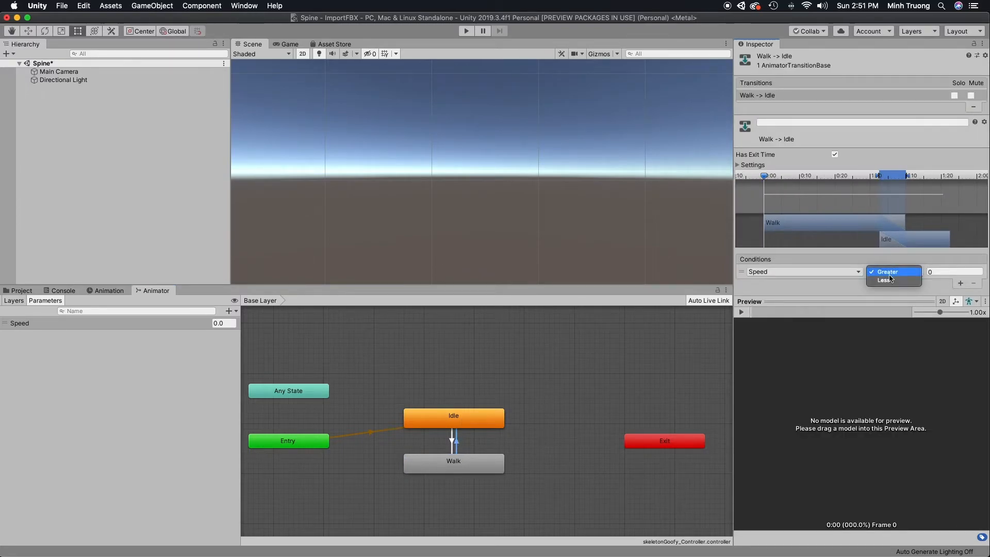
click(883, 279)
text(.1)
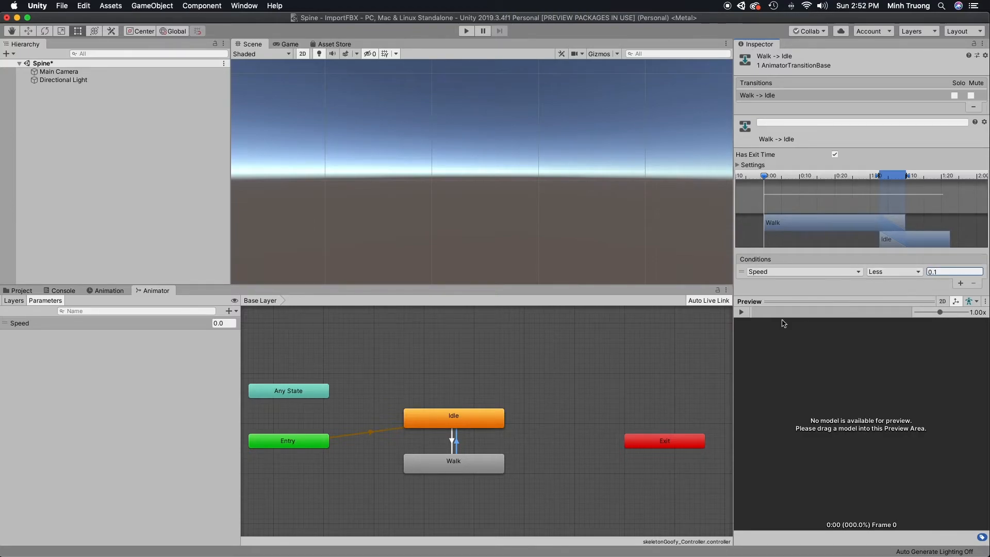
mouse_move(498, 404)
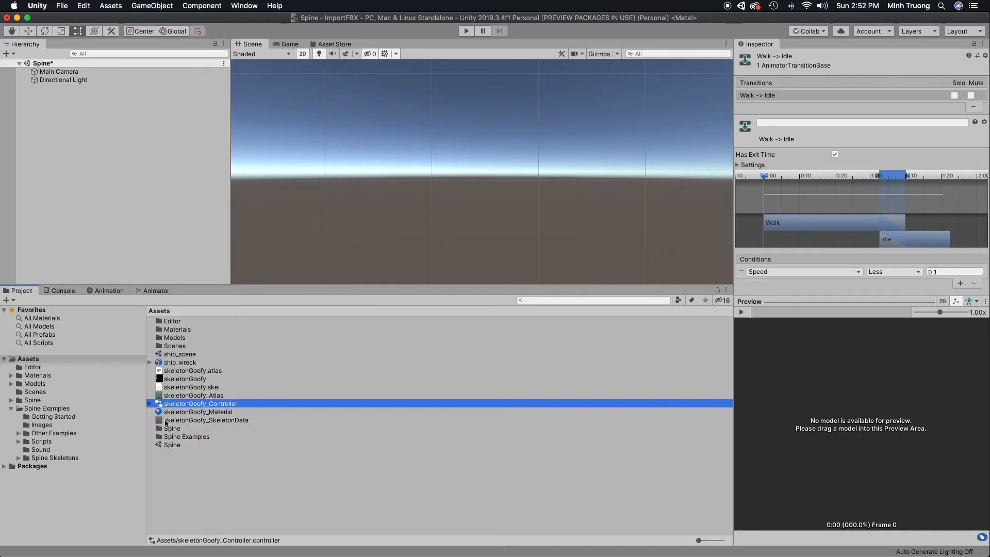
Drag skeletonGoofy_SkeletonData into the scene and instantiate it as a SkeletonMecanim object.
click(206, 420)
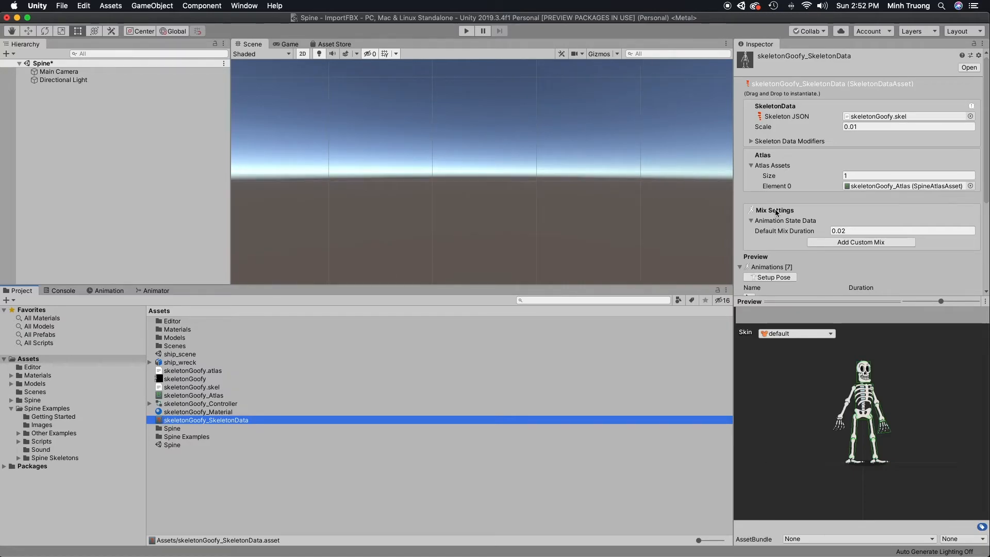
scroll(down, 3)
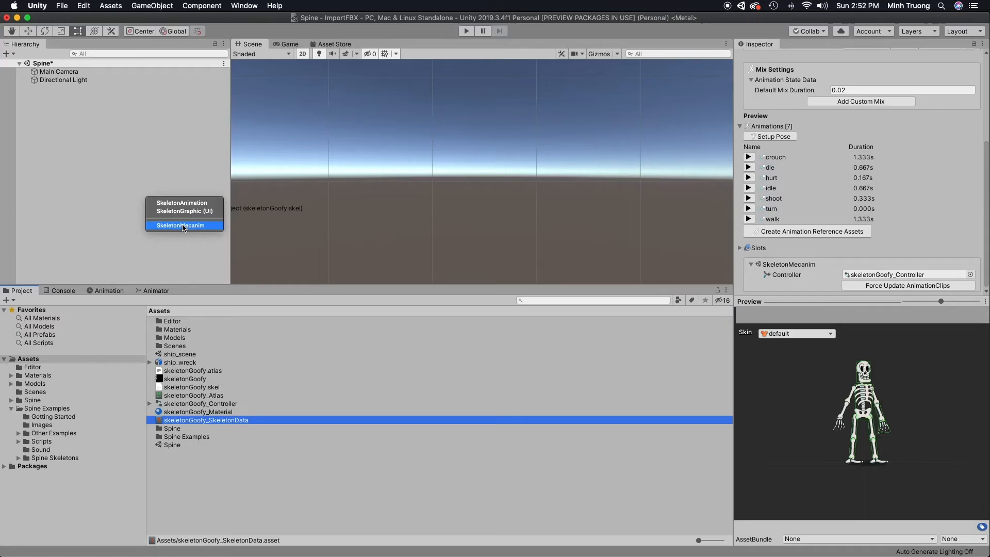
click(181, 225)
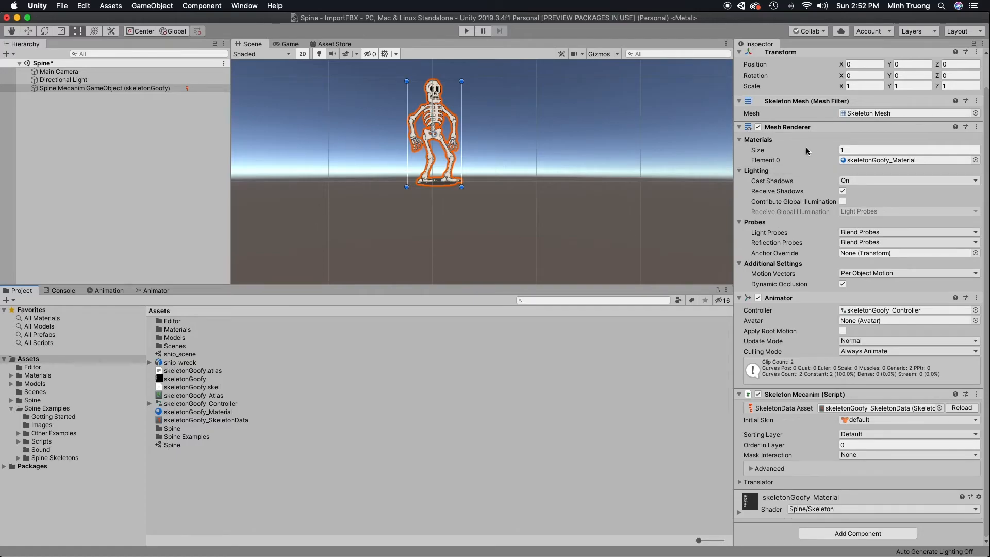
mouse_move(806, 313)
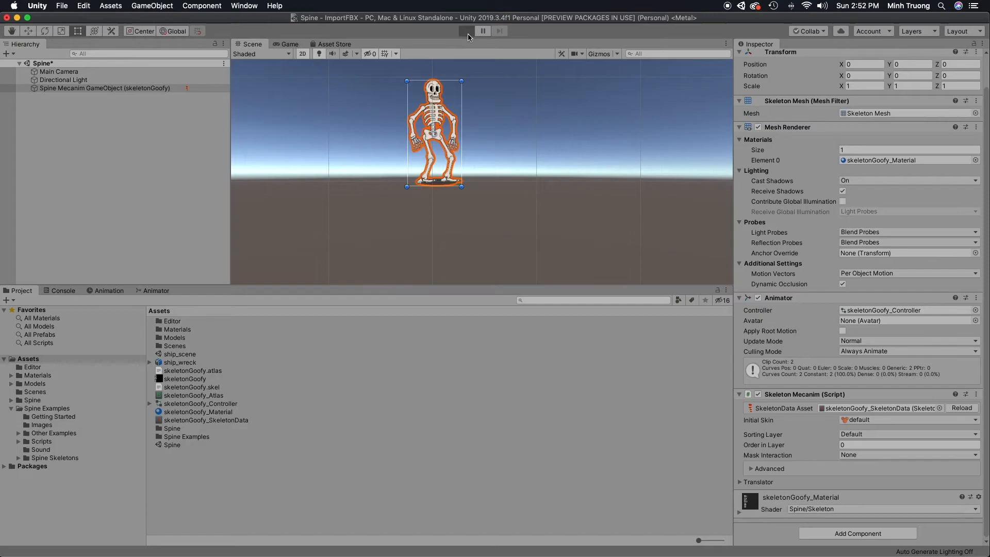
click(466, 30)
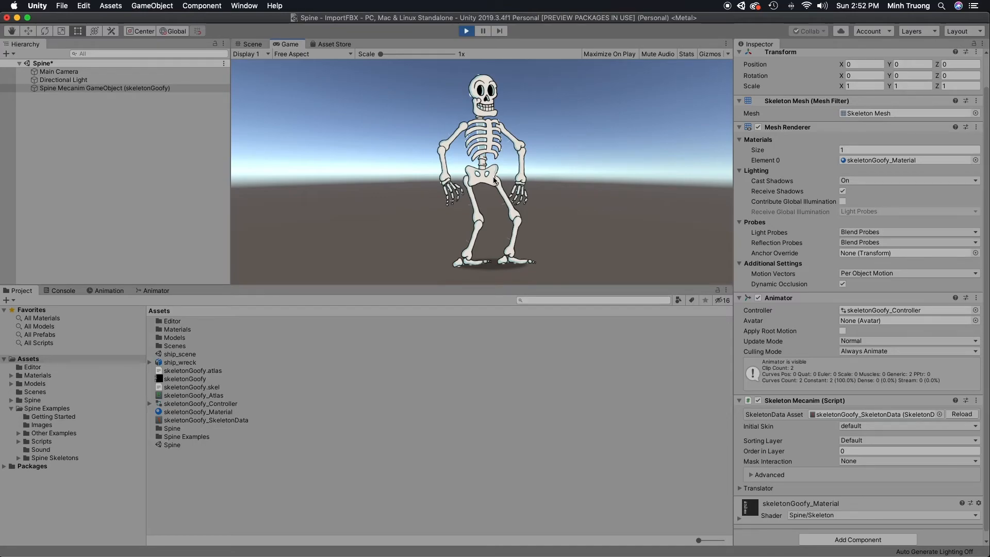
mouse_move(162, 404)
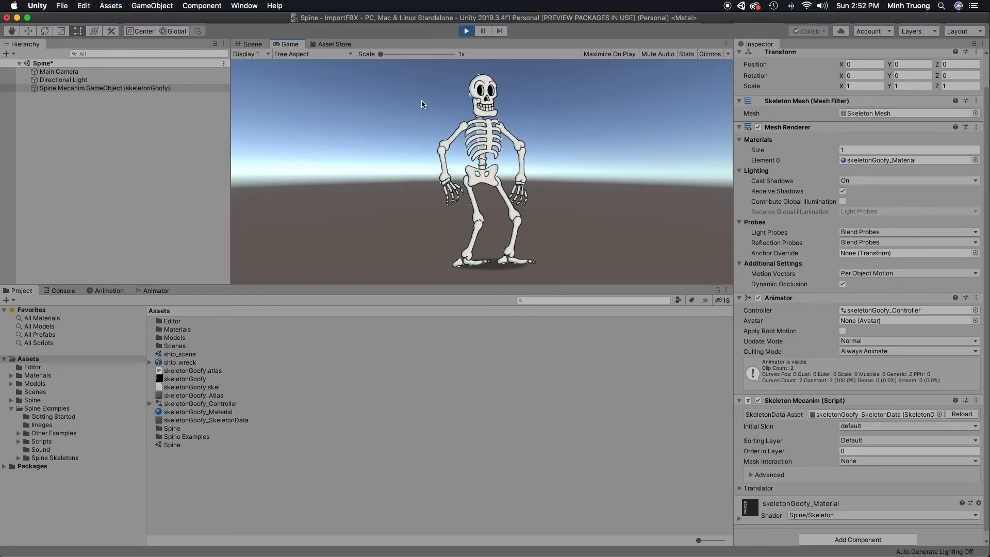
click(251, 44)
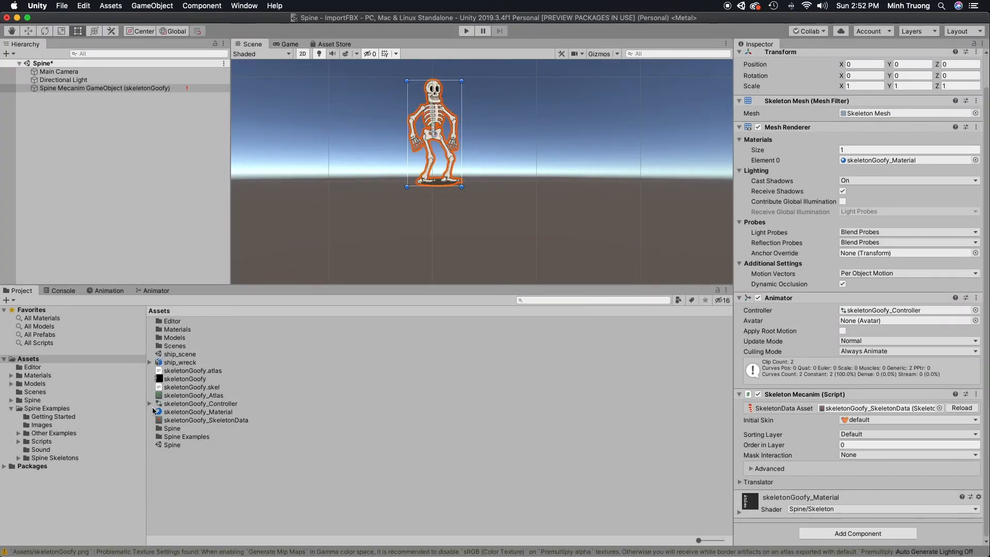
Enable Loop Time on the controller's idle clip and run play mode to check the idling skeleton.
click(151, 403)
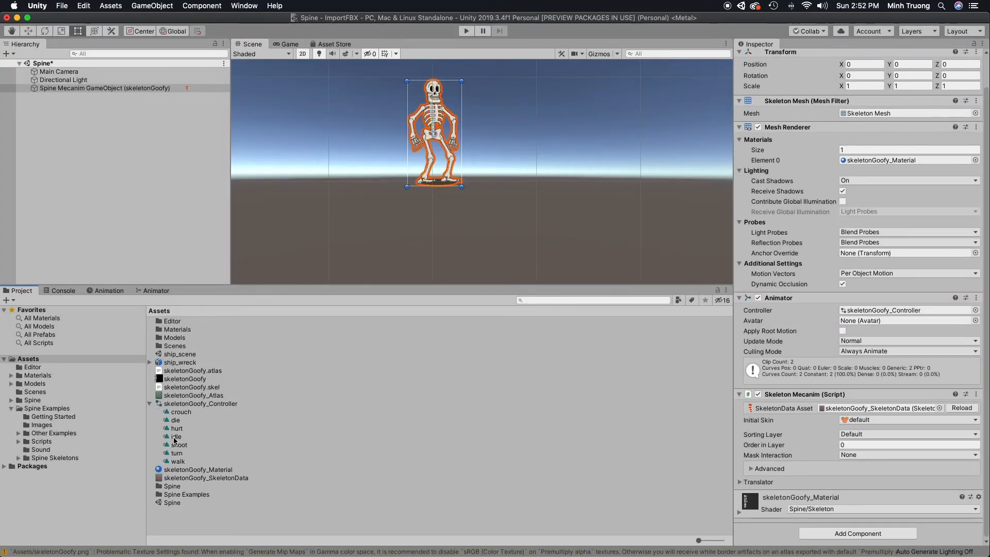
click(176, 436)
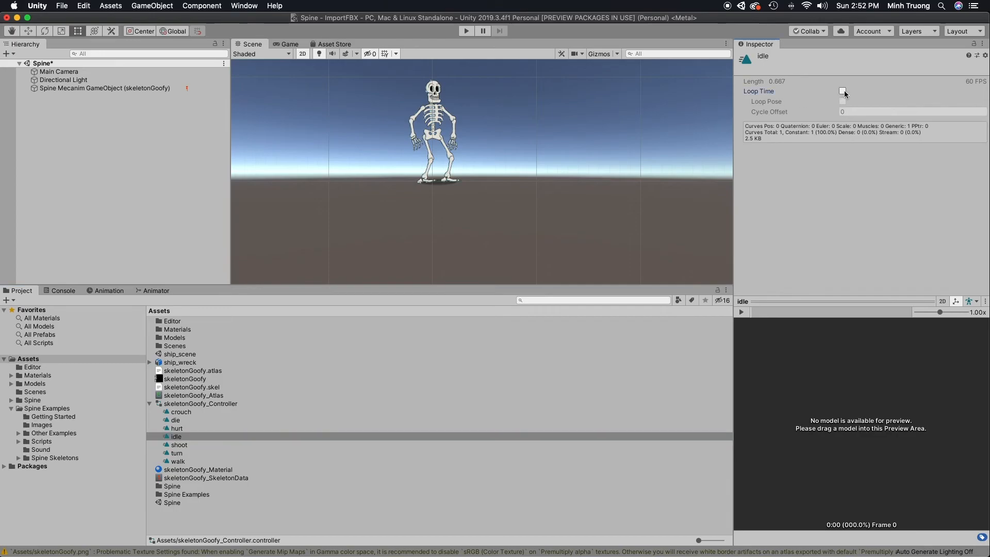
click(843, 91)
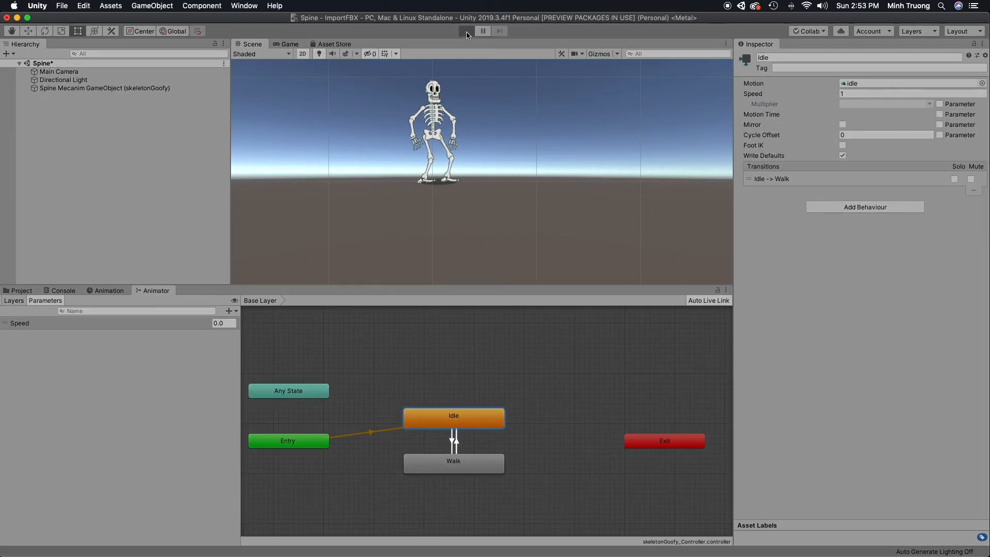
click(466, 30)
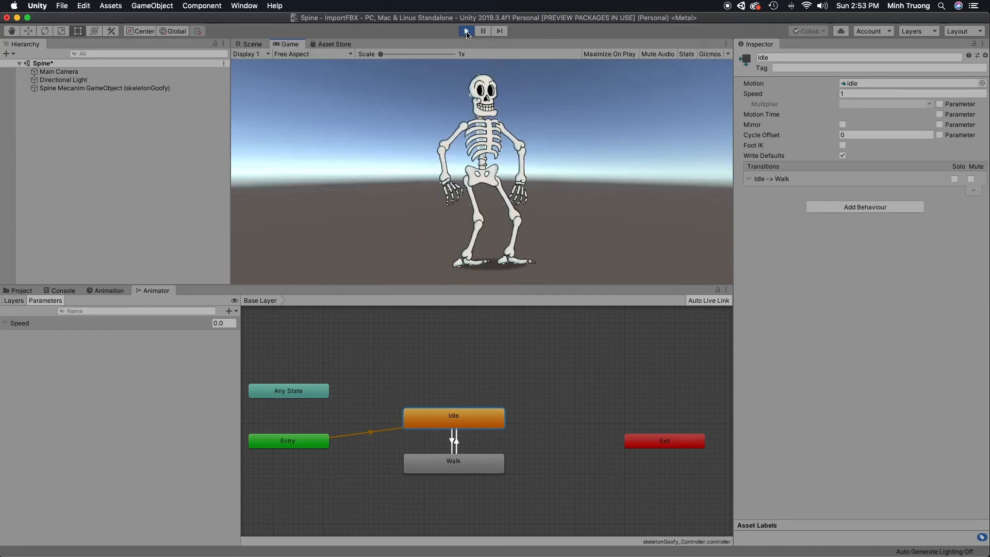